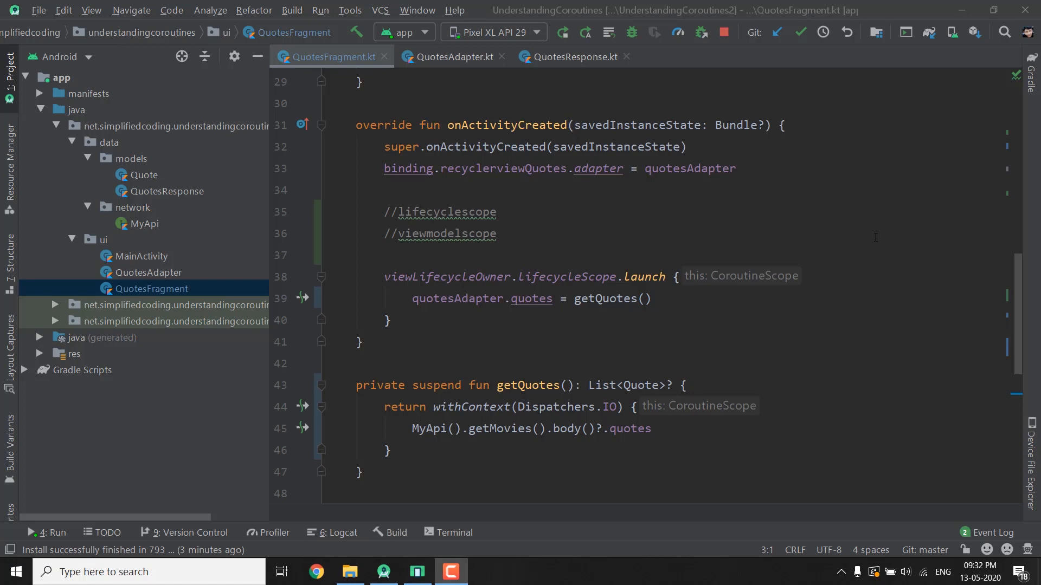
Step: Review the lifecycleScope.launch call in QuotesFragment before refactoring
double_click(446, 234)
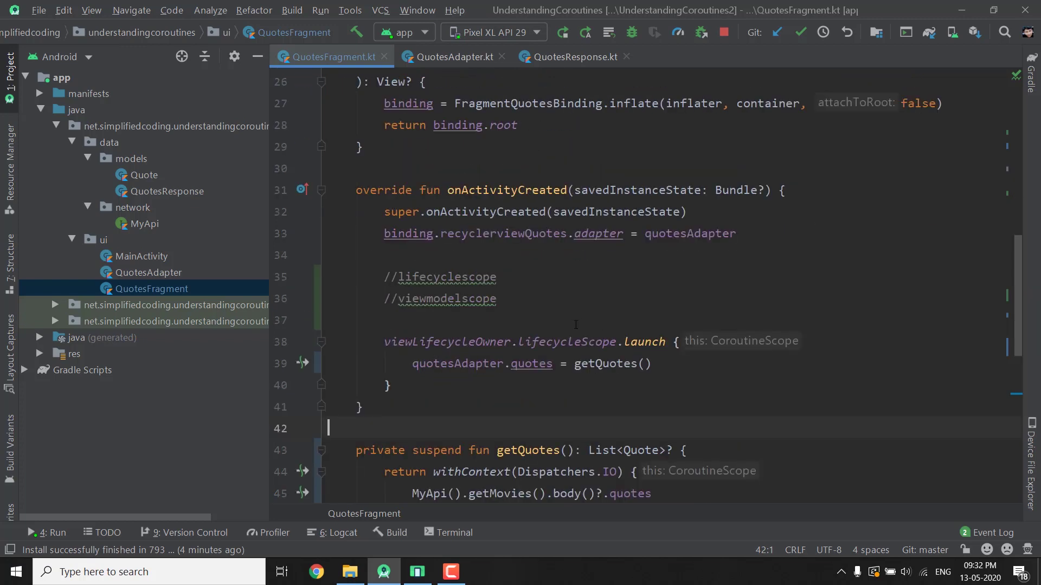
double_click(566, 342)
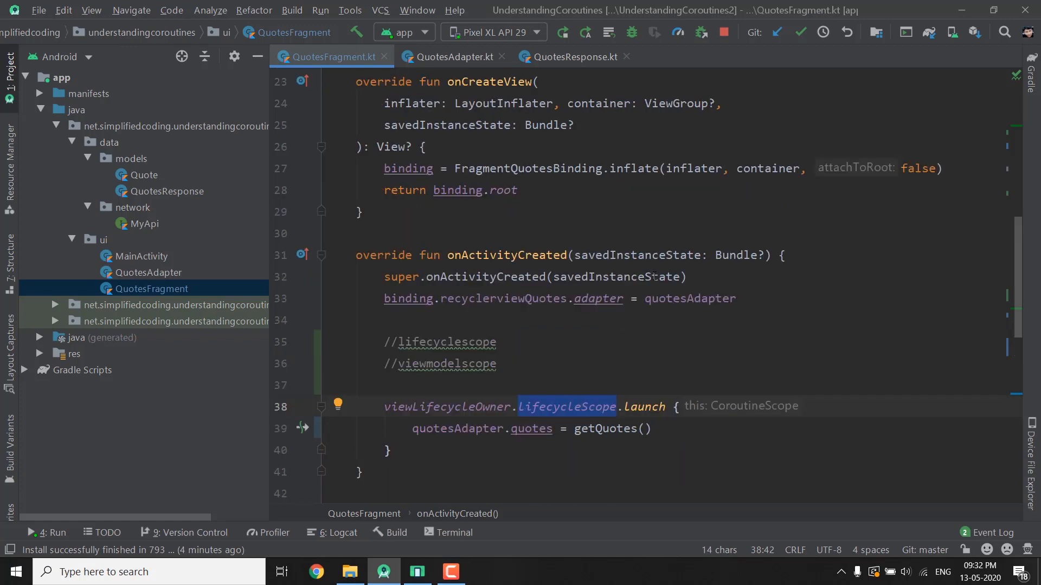
scroll(down, 3)
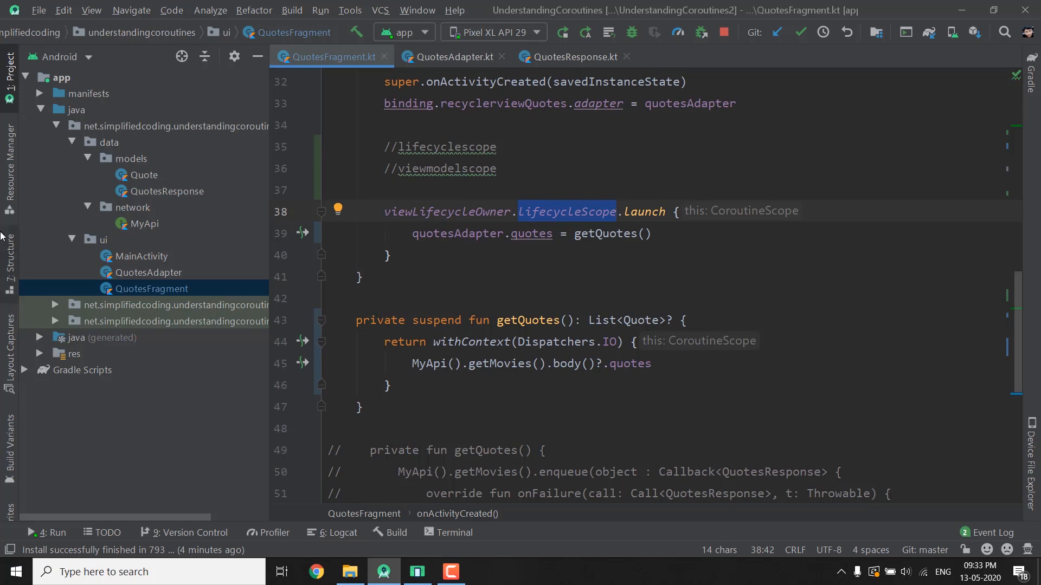
Step: Create a new Kotlin class named QuoteViewModel in the ui package
right_click(102, 239)
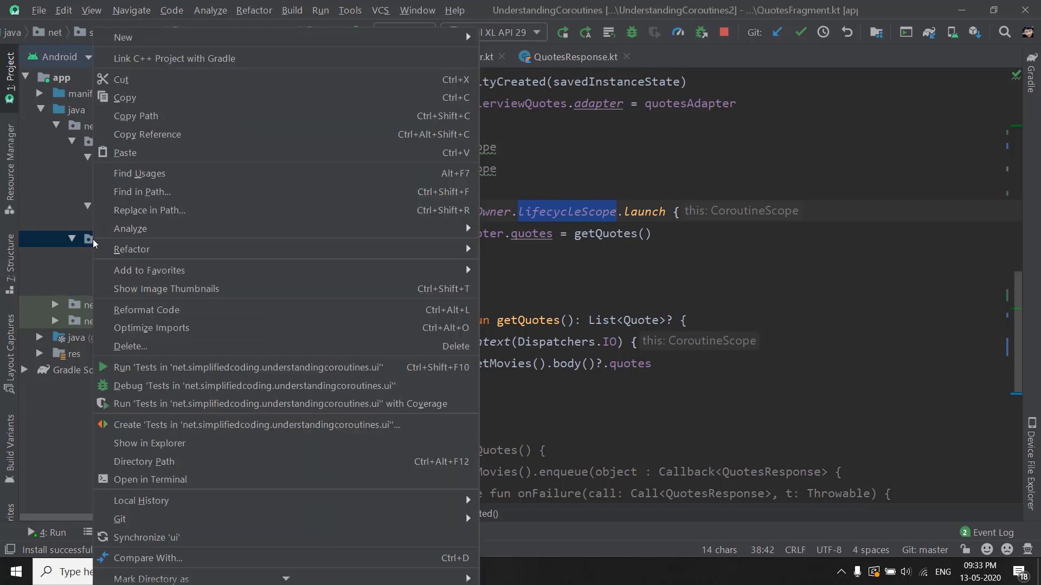
mouse_move(122, 79)
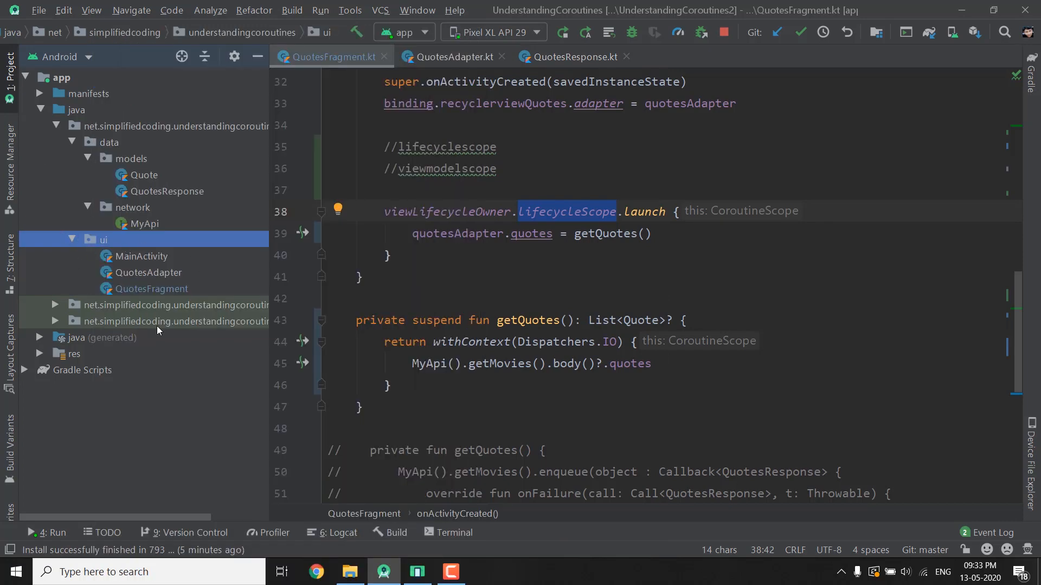
right_click(99, 239)
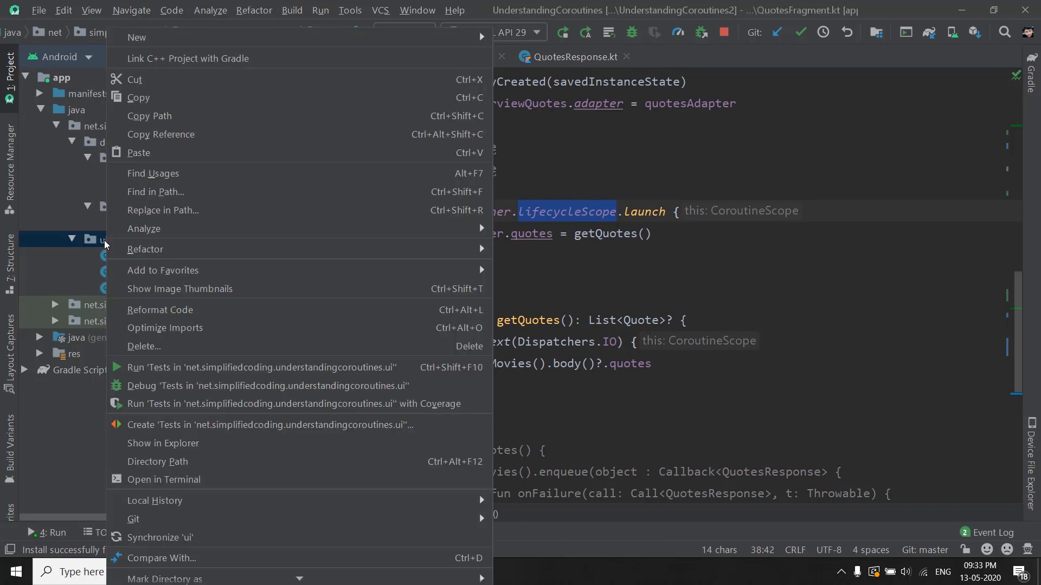
mouse_move(137, 37)
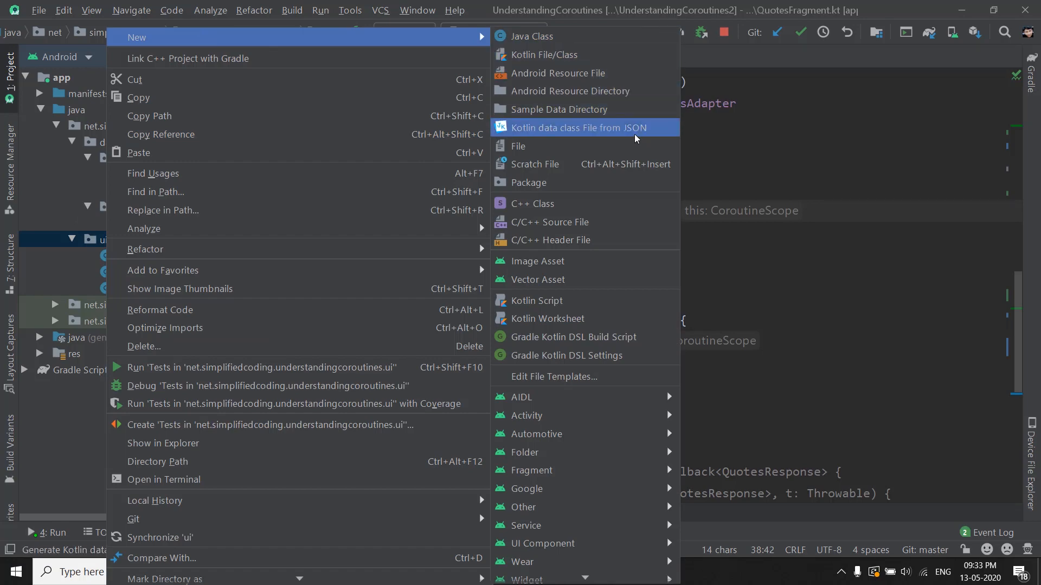
mouse_move(546, 63)
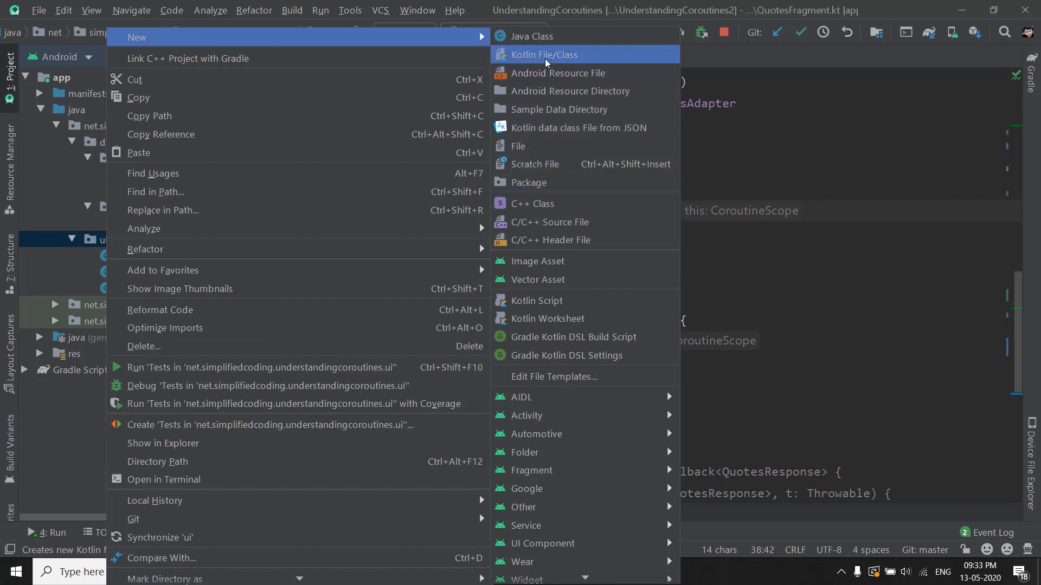
click(544, 54)
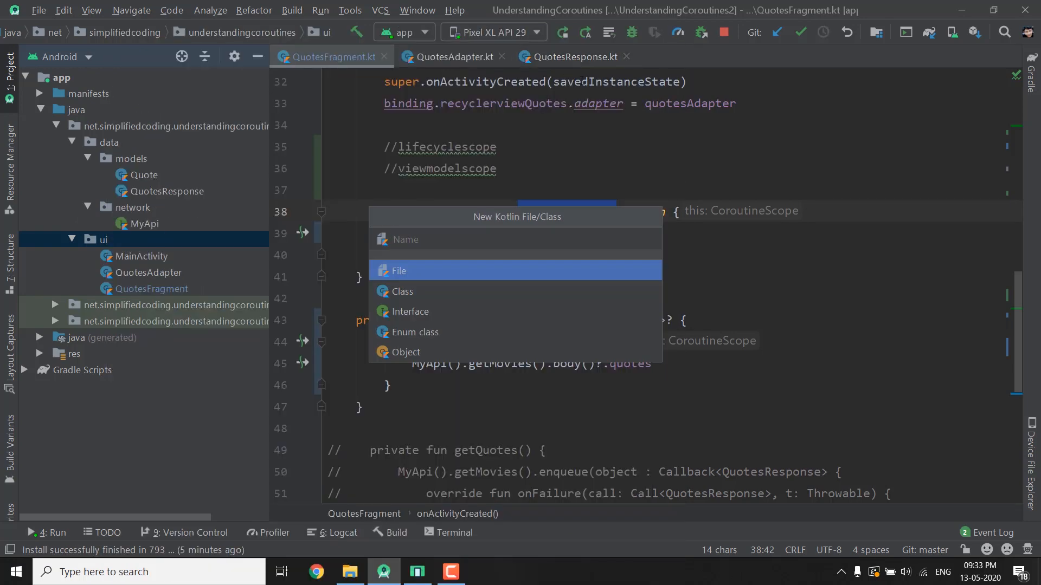
text(QuoteView)
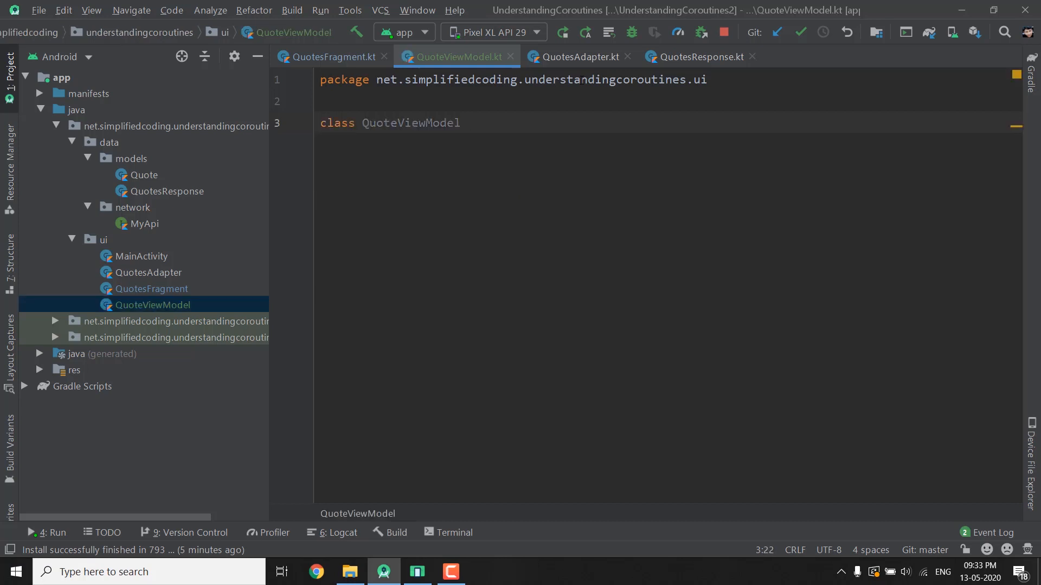
Step: Make QuoteViewModel extend ViewModel() with an empty class body
text(: V)
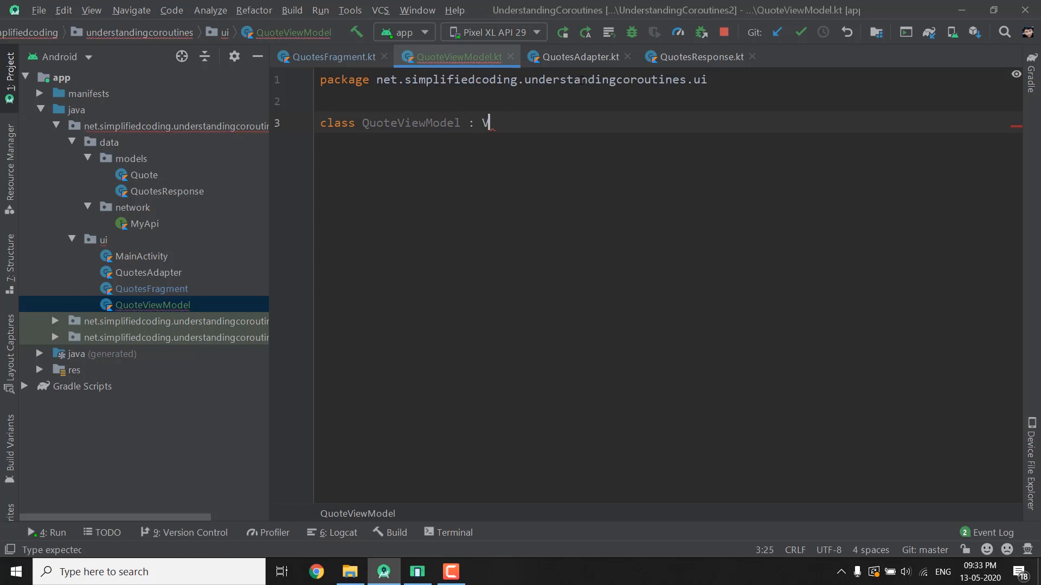
text(ViewModel)
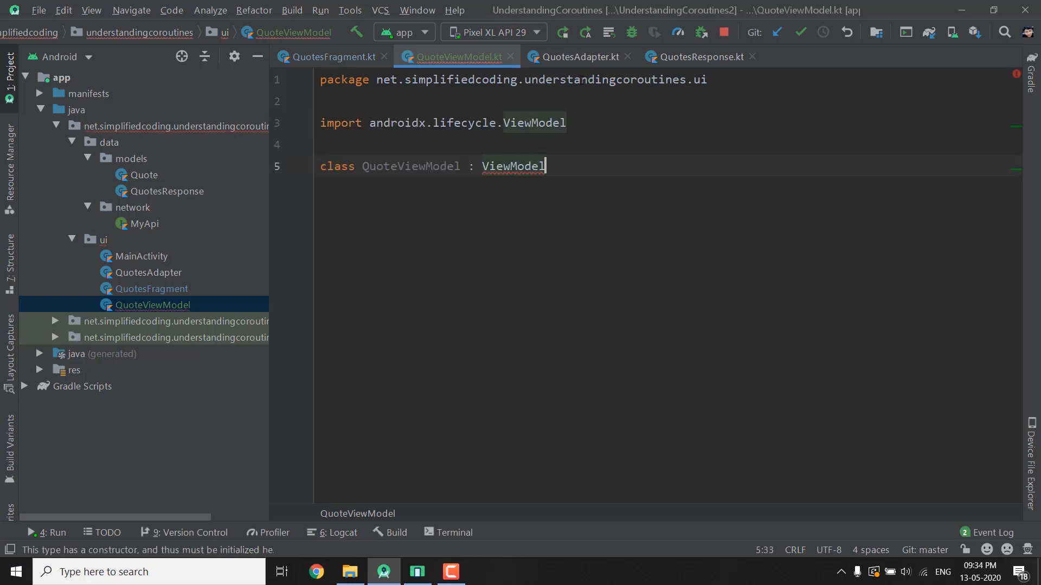
text((){)
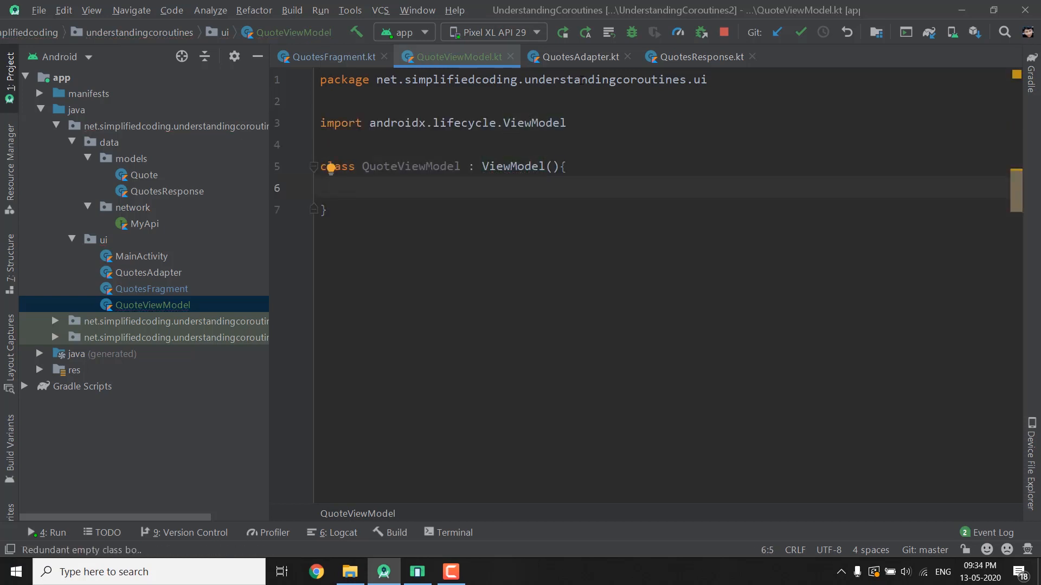
key(Enter)
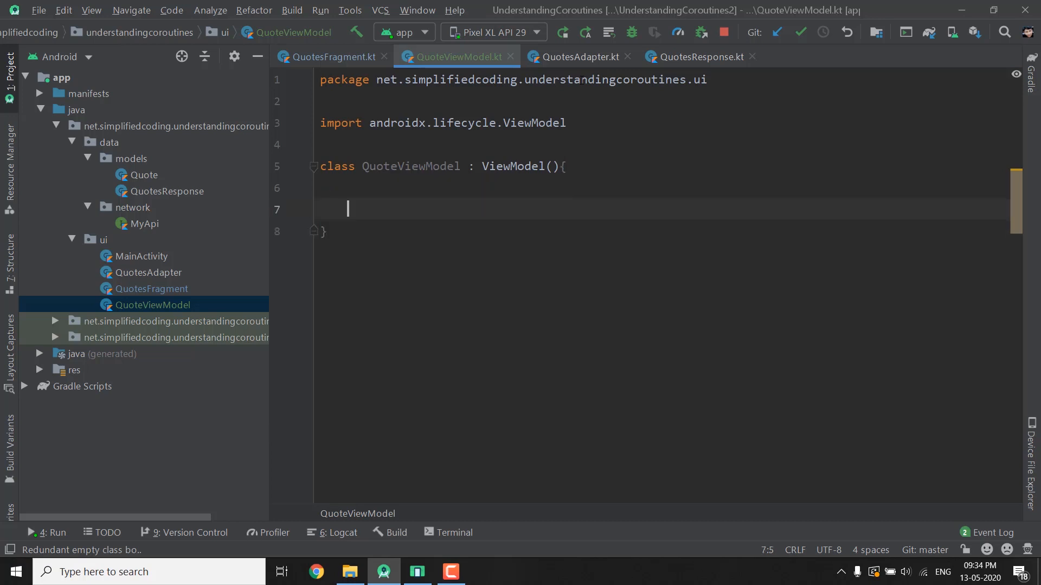
key(Enter)
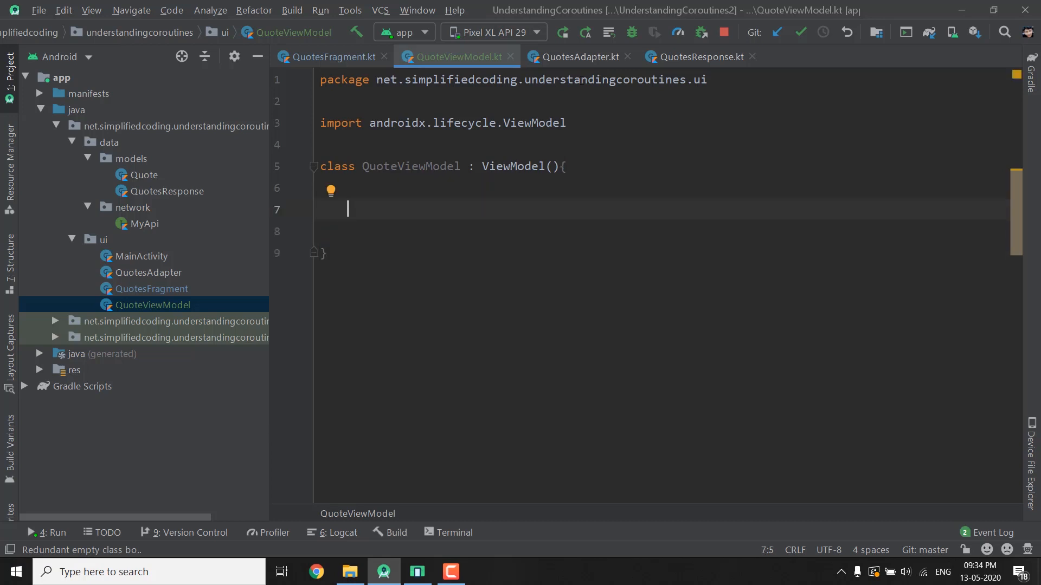
Step: Declare val quotes : LiveData<List<Quote>?> and import the Quote model
text(val)
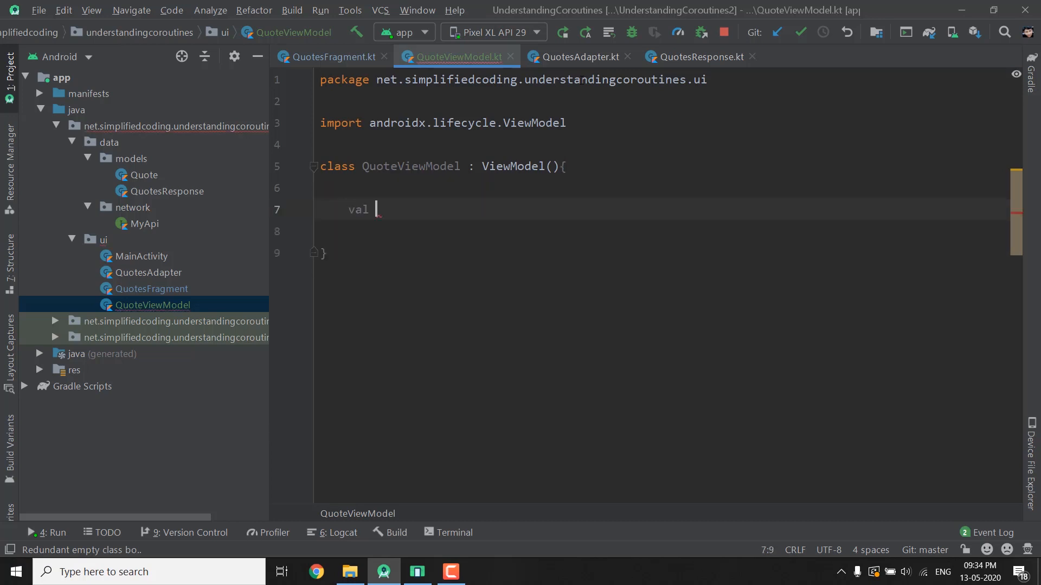
text(quotes)
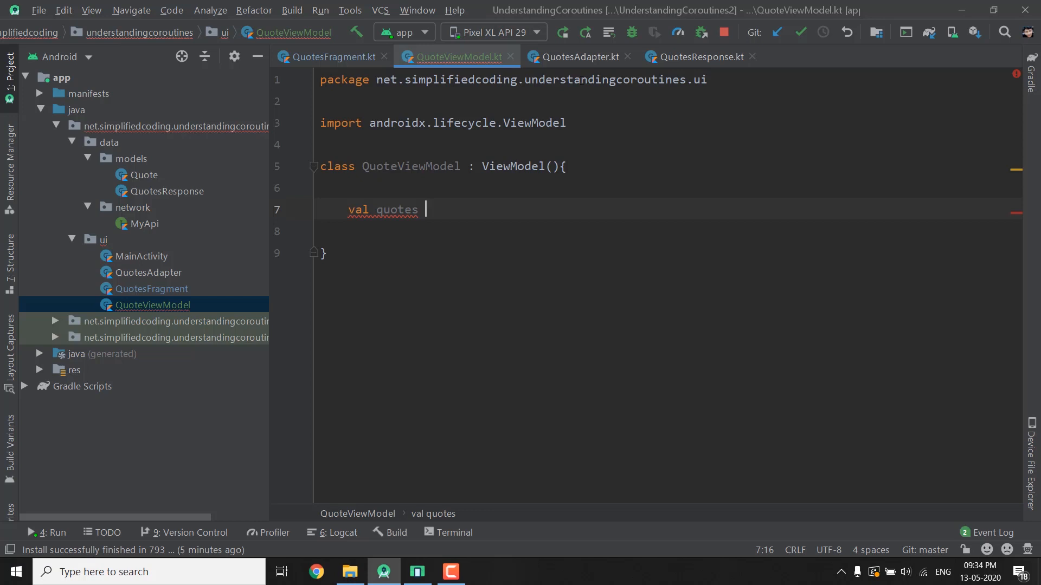
text(:)
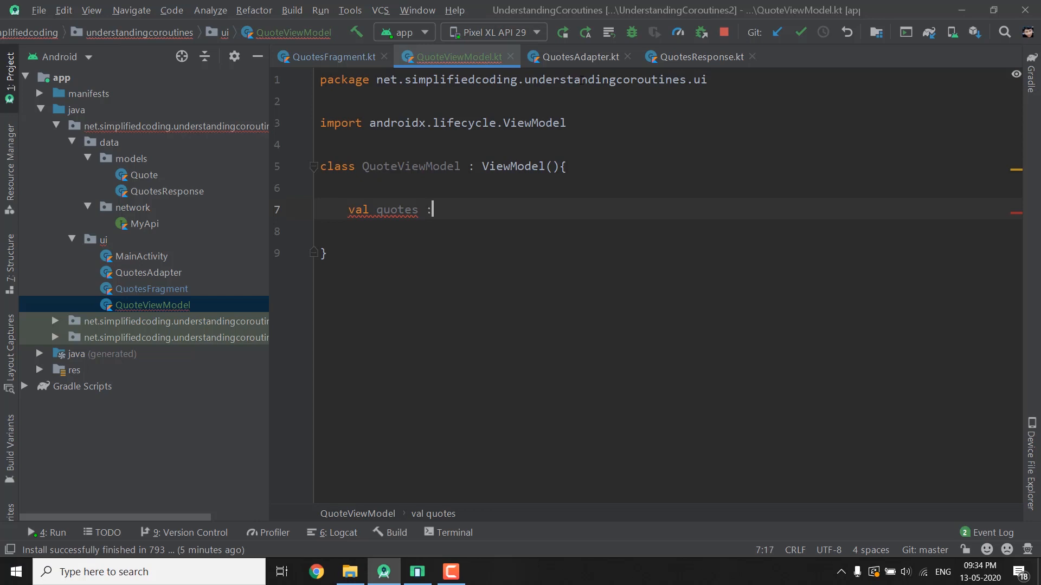
text(LiveData<List<Q>>)
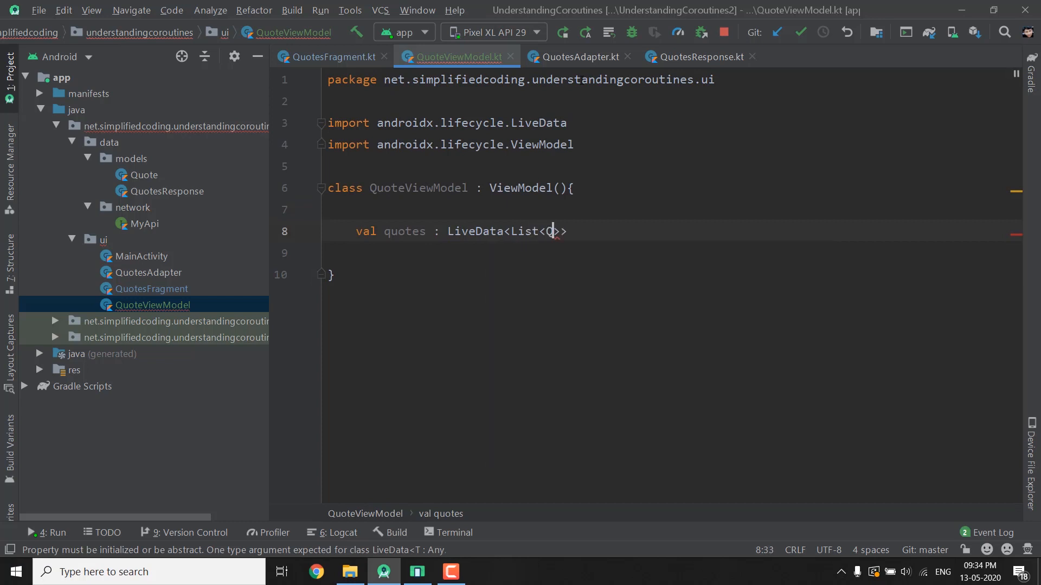
text(Quote>?)
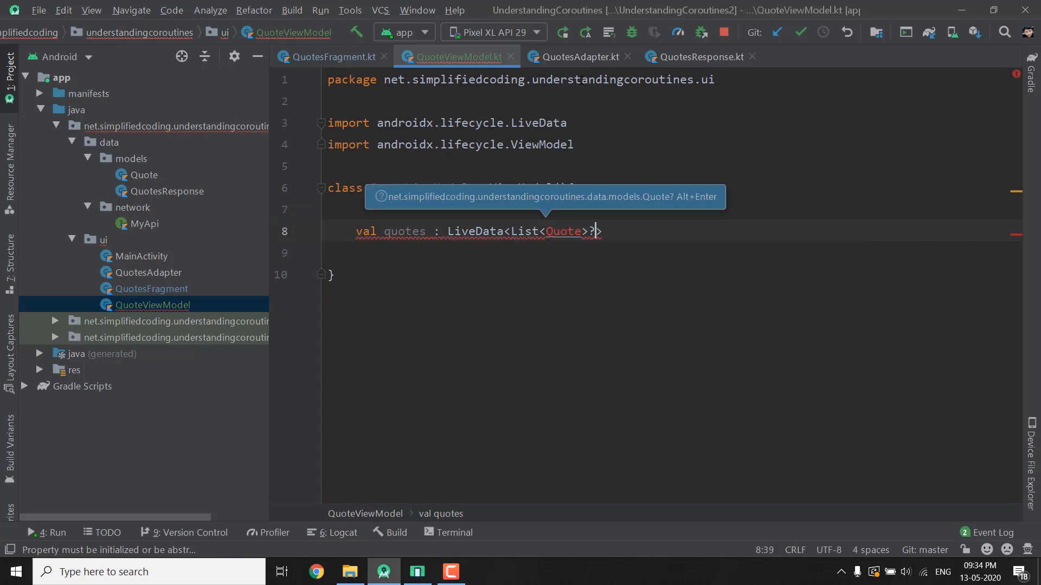
key(Alt+Enter)
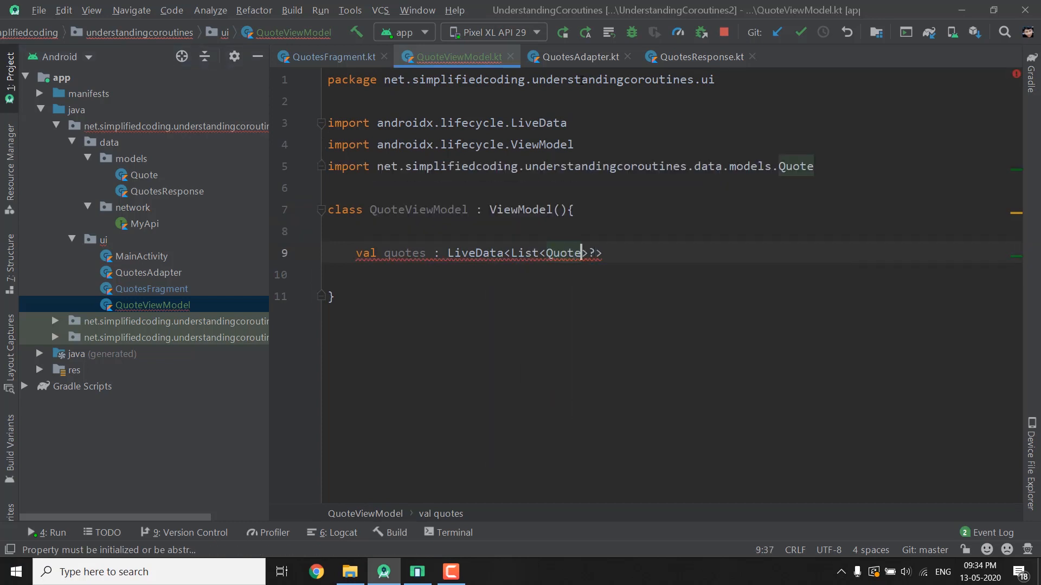
Step: Initialise quotes with MutableLiveData() and move to a new line below it
text(= Muta)
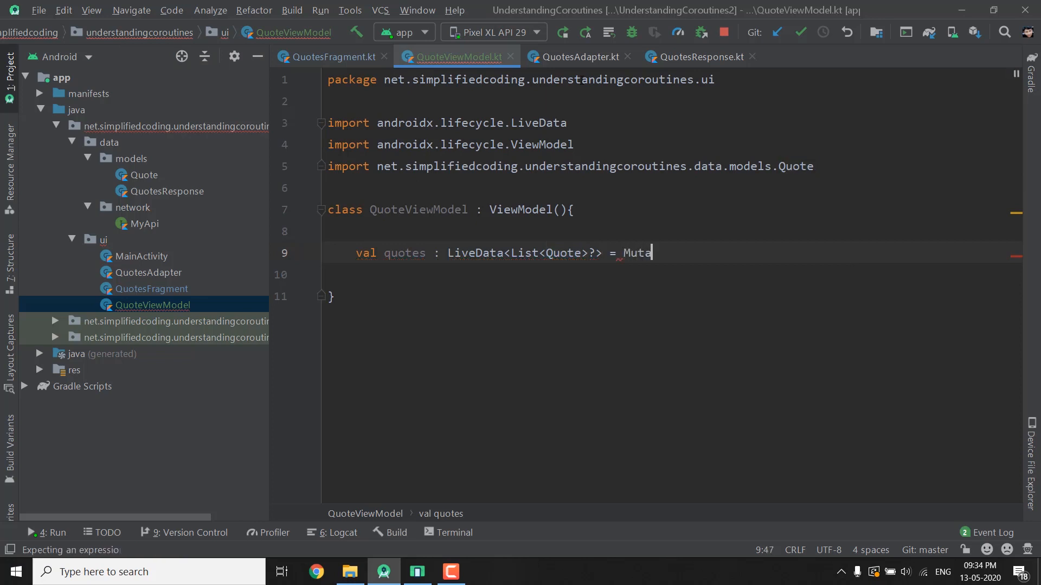
text(bleLiveData()
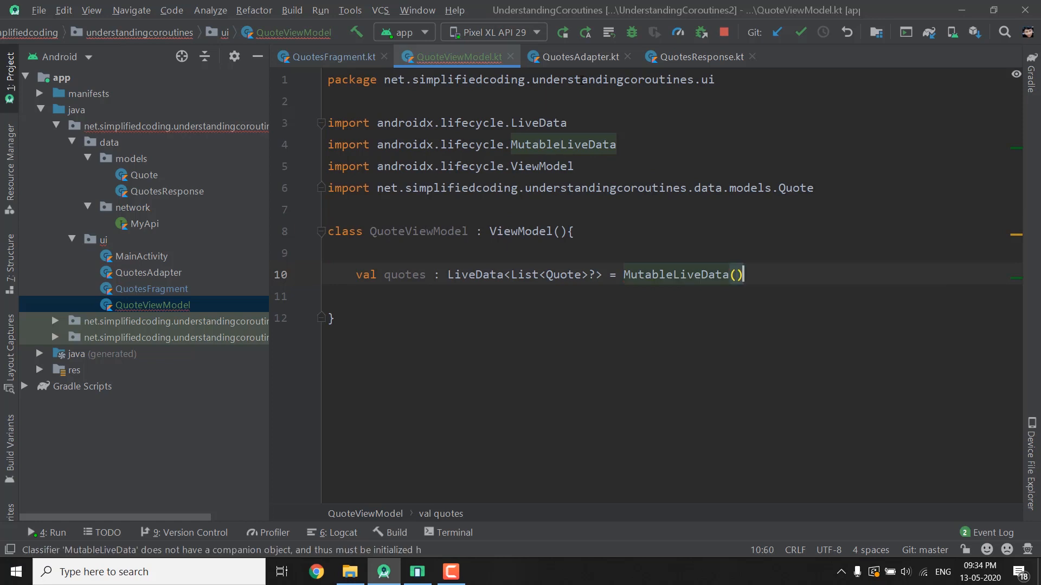
double_click(682, 274)
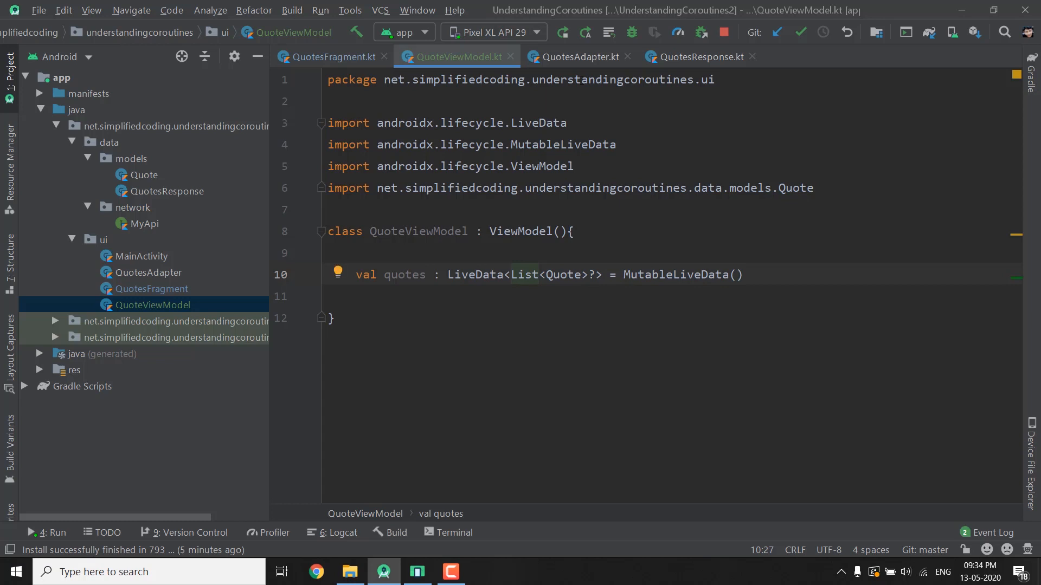
click(744, 275)
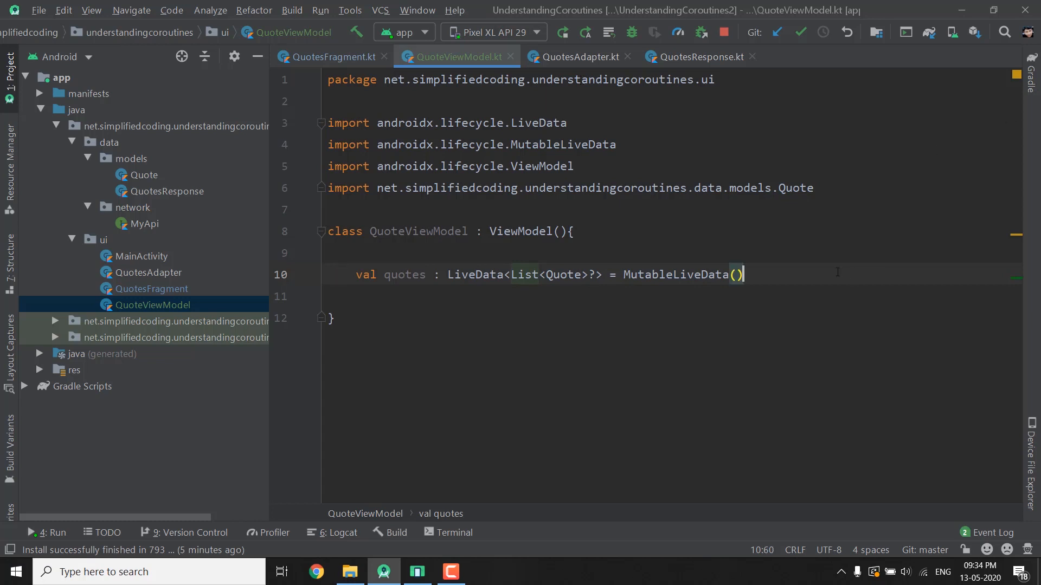
key(Enter)
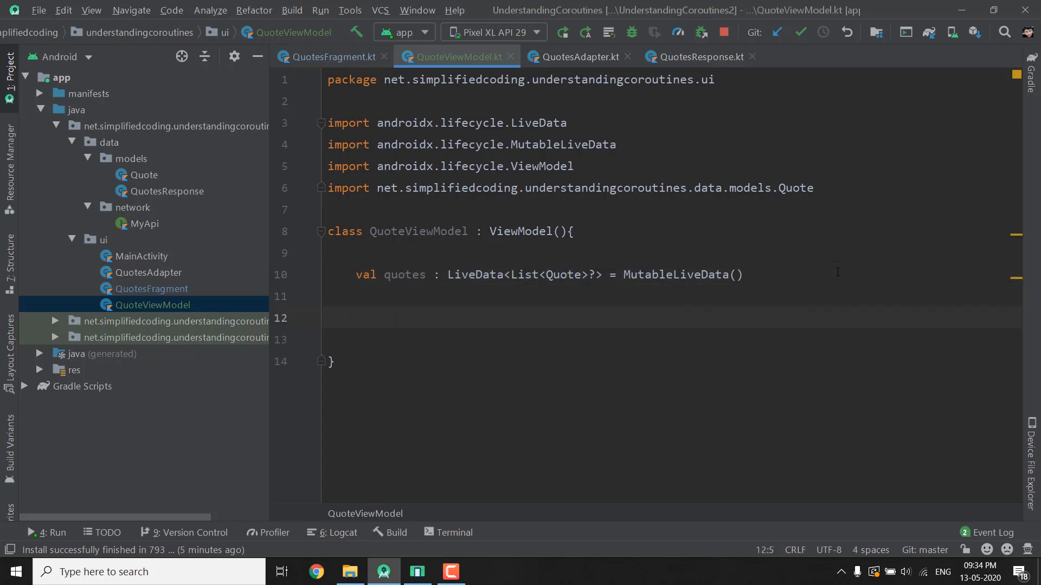
Step: Add an empty init block and paste getQuotes() from QuotesFragment, importing its dependencies
text(init {)
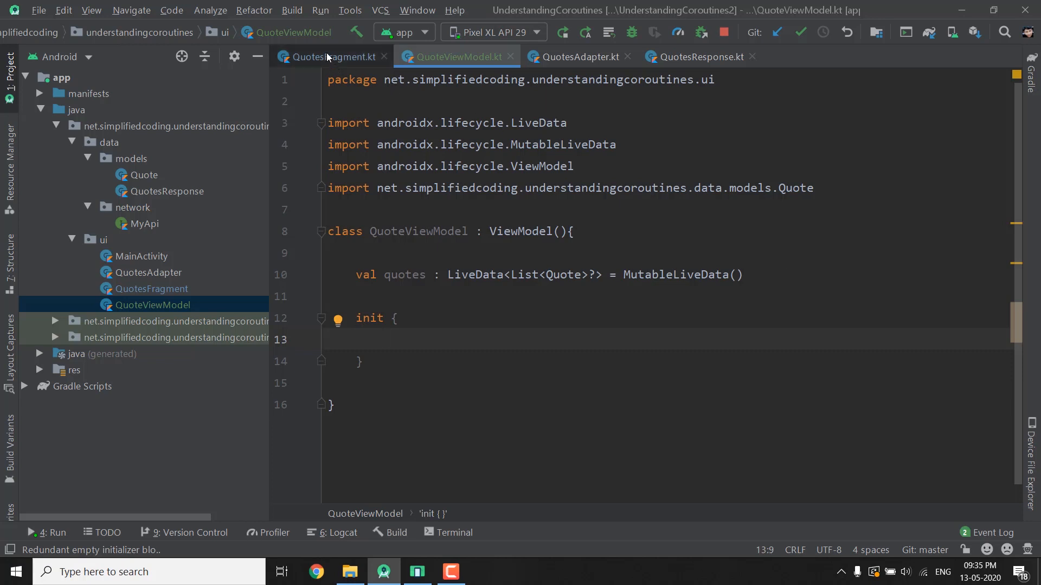
click(327, 56)
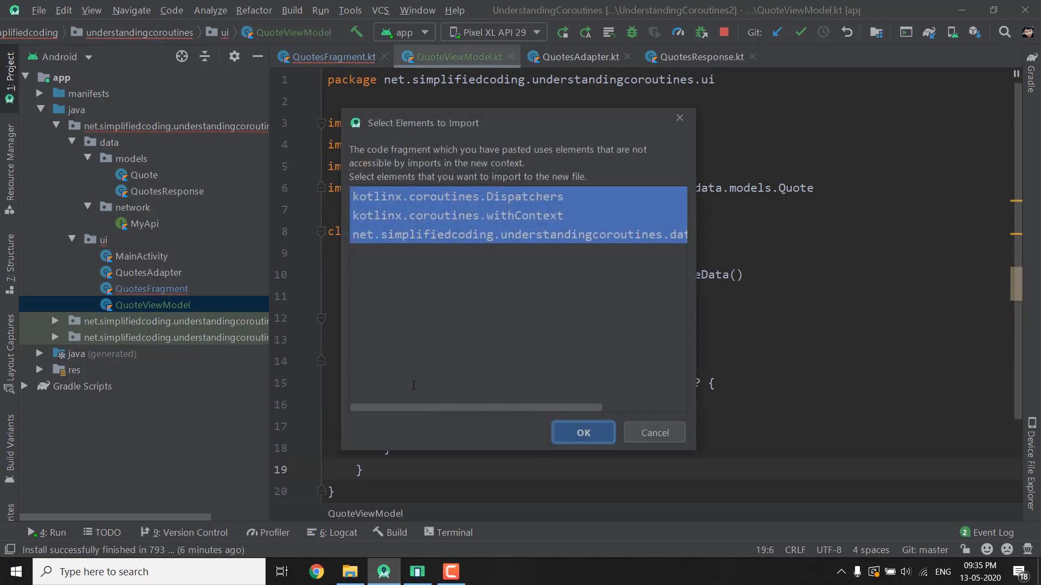
click(583, 432)
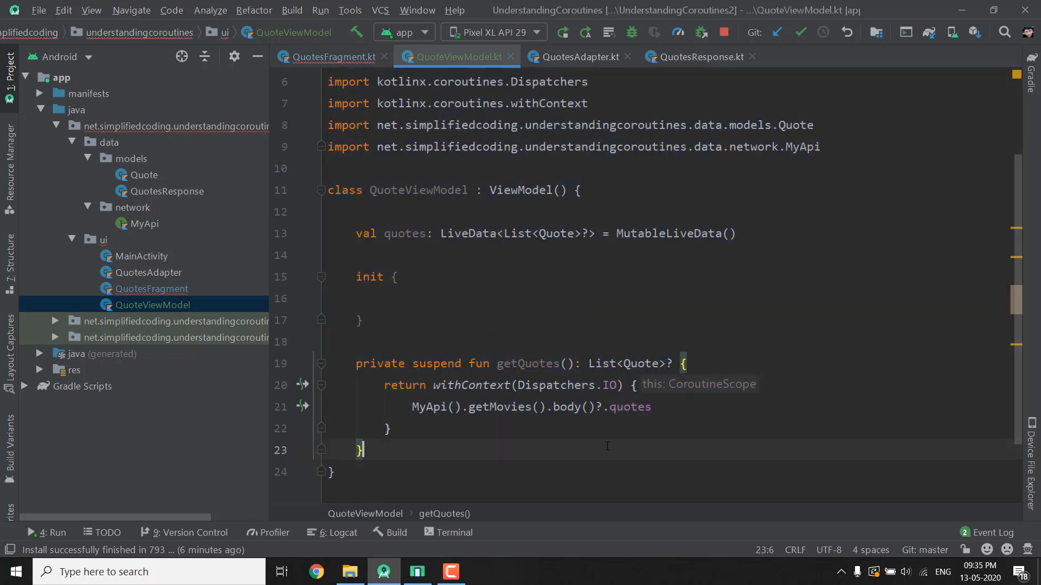
double_click(528, 364)
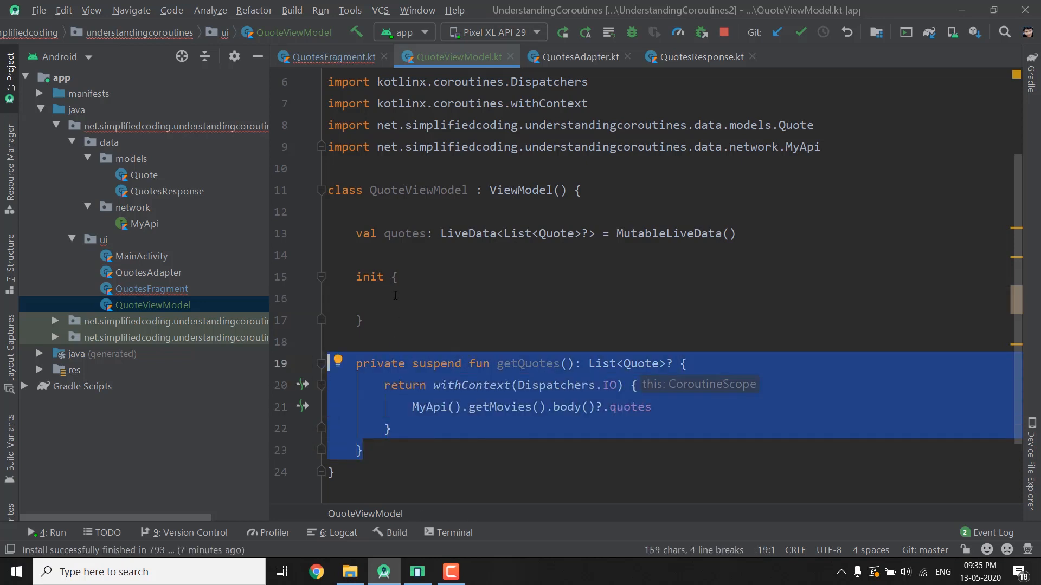
Step: Inside init, launch a viewModelScope coroutine calling getQuotes()
click(395, 295)
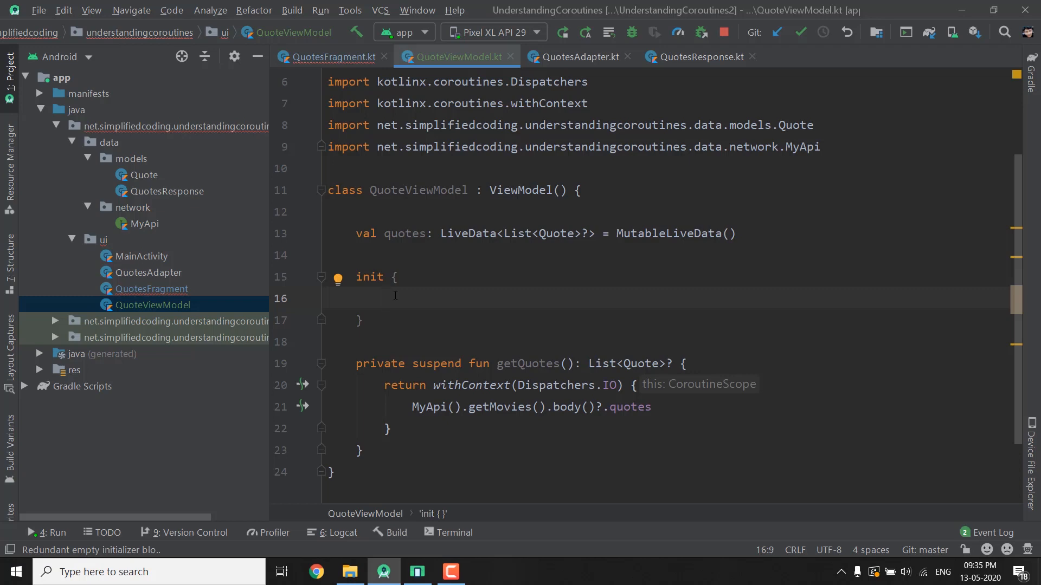
text(vie)
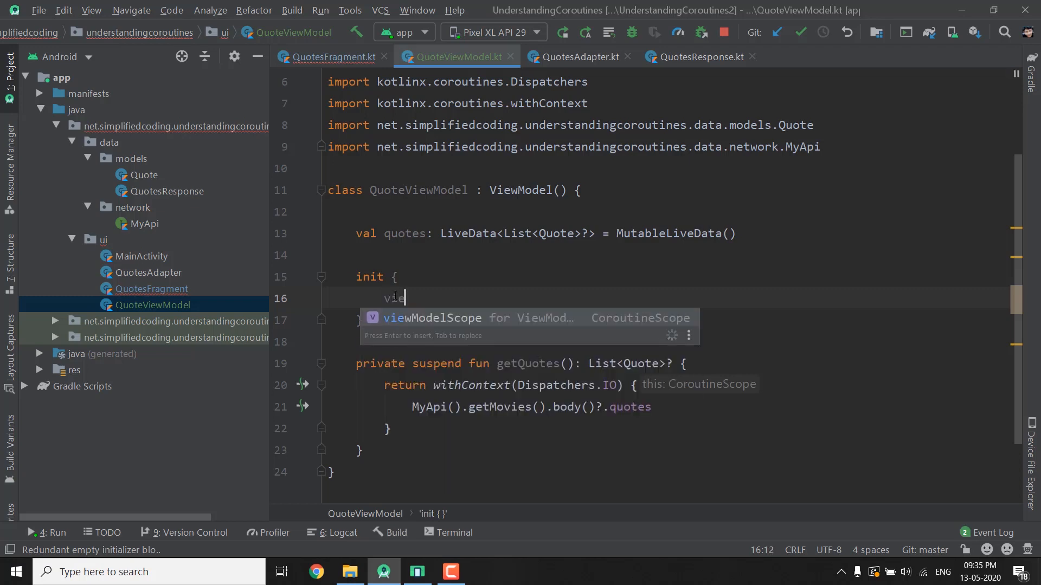
key(Enter)
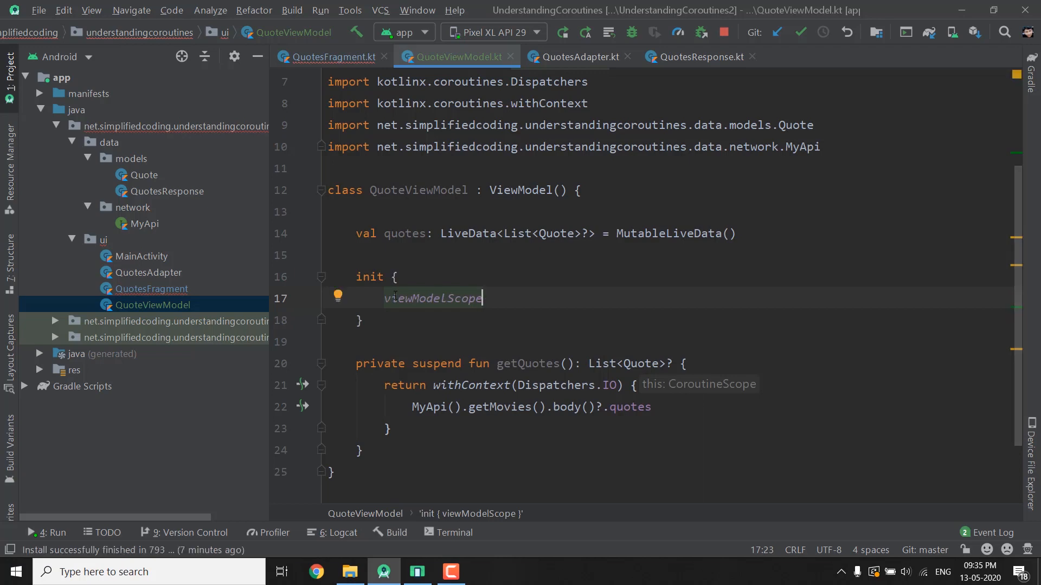
text(.la)
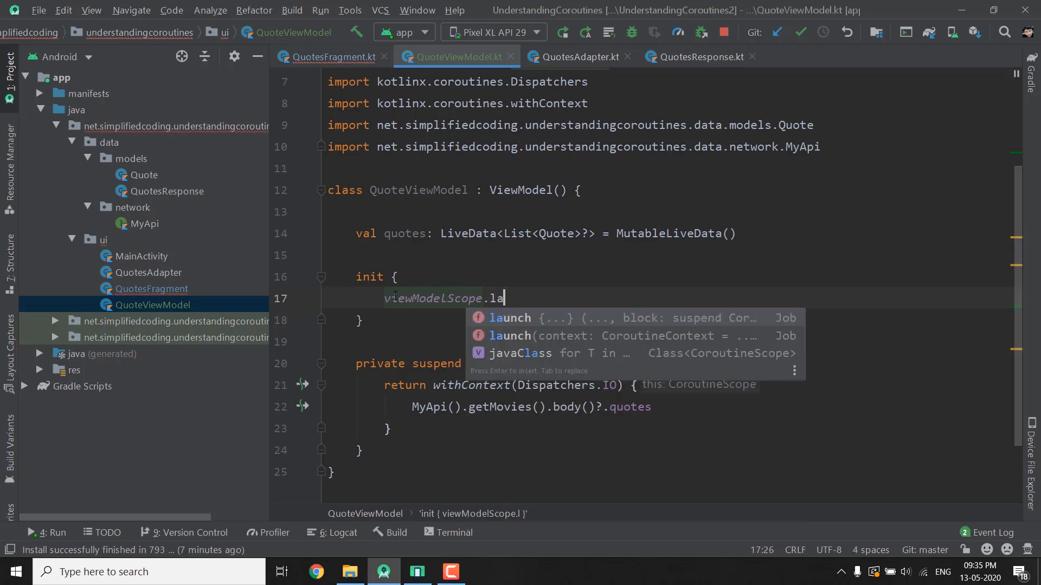
key(Enter)
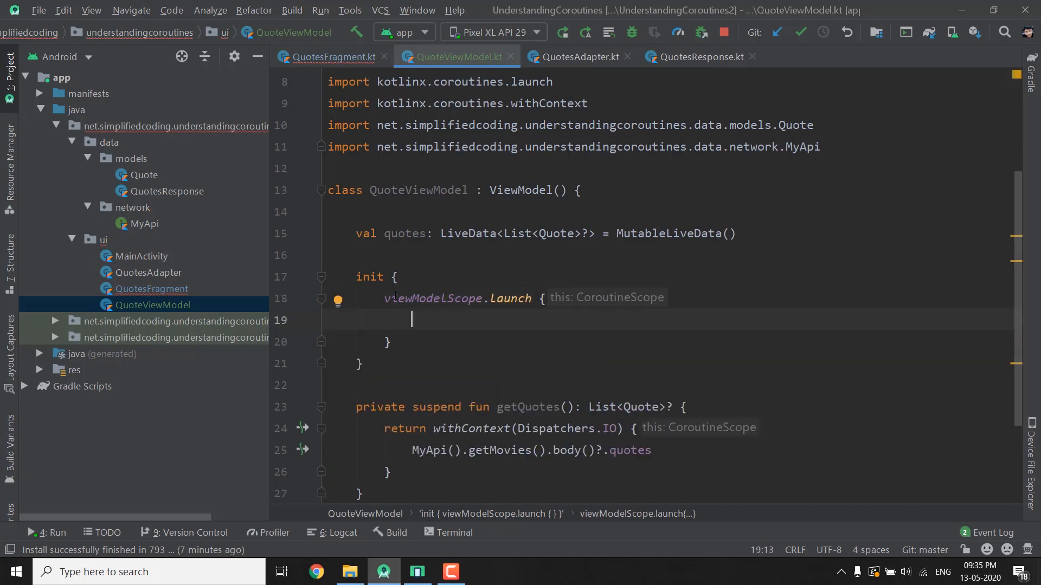
text(getQuotes())
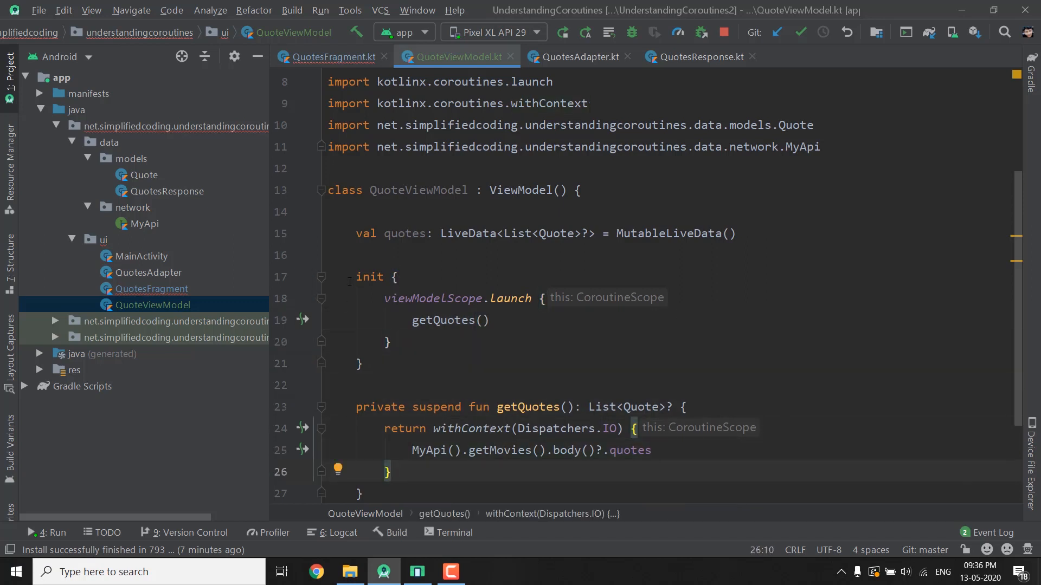
Step: Assign getQuotes() to quotes.value and cast quotes as MutableLiveData above it
double_click(442, 319)
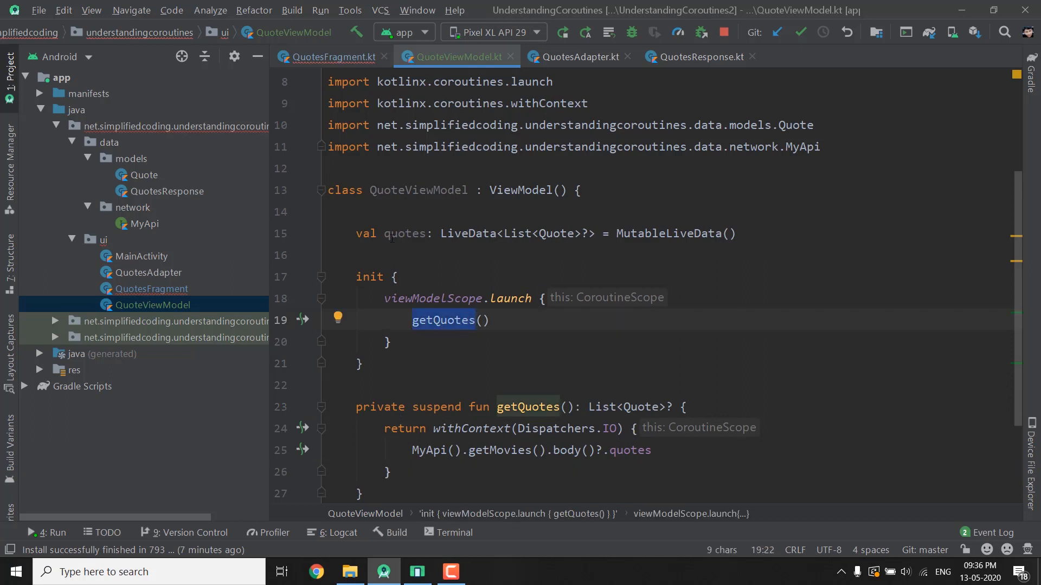
click(412, 320)
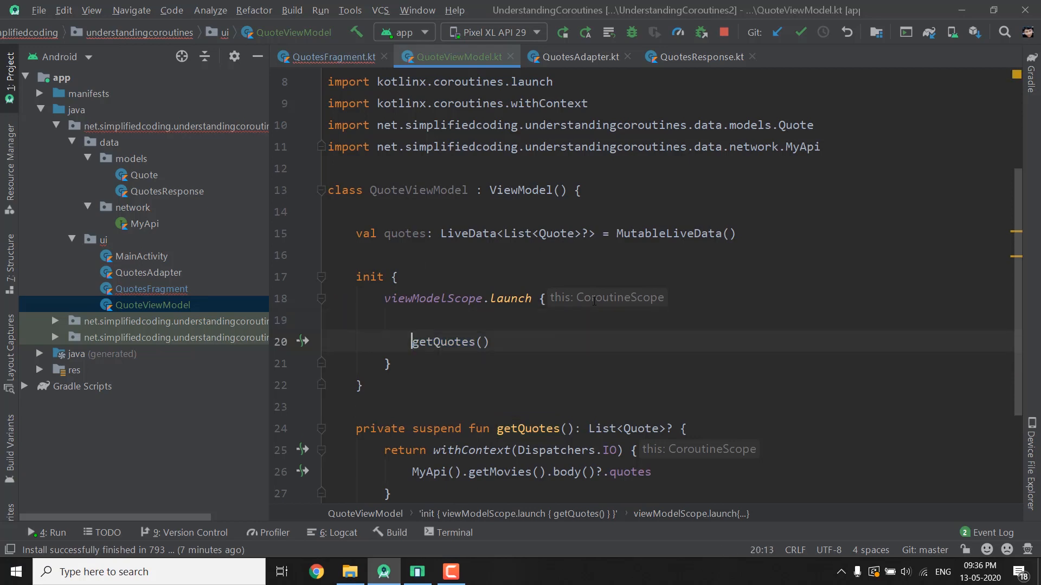
text(quotes.value =)
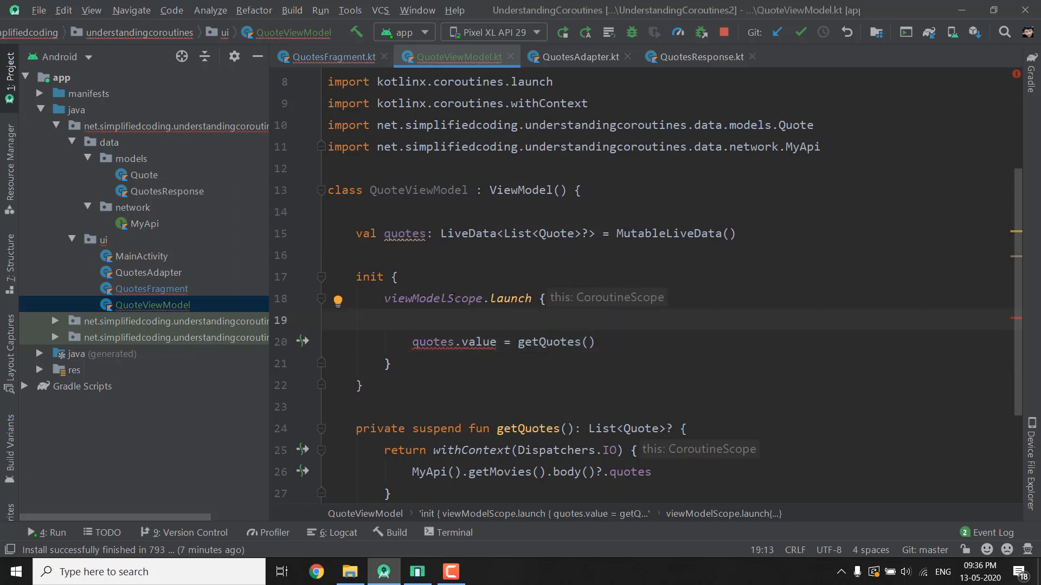
double_click(405, 233)
text(q)
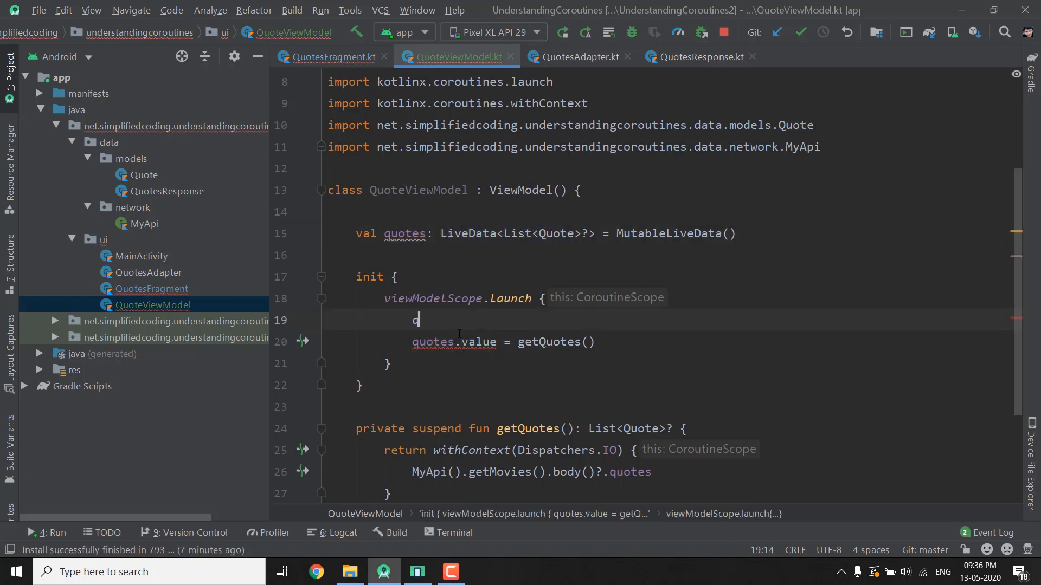
text(uotes as M)
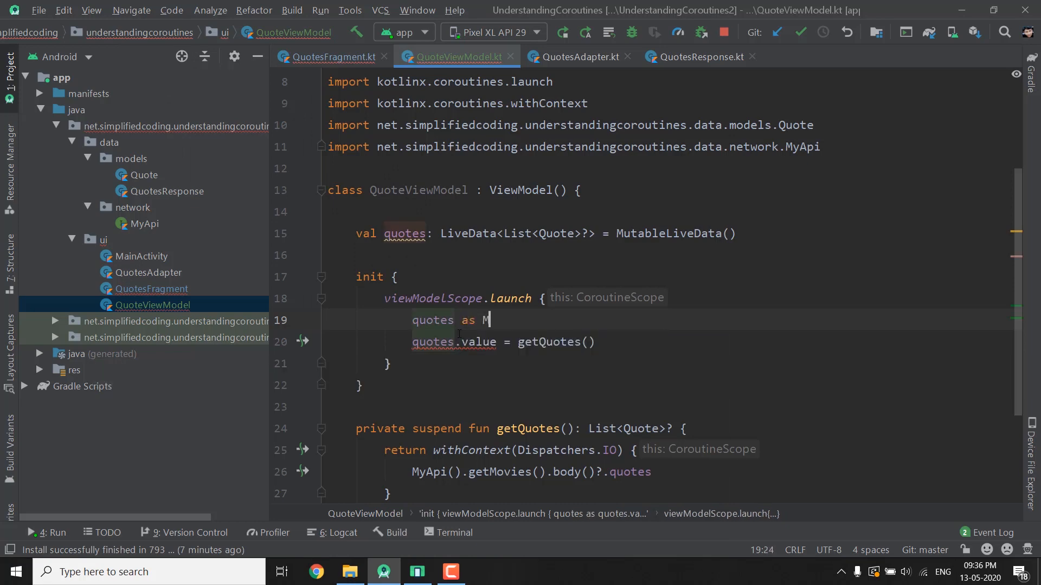
text(utableLiveData)
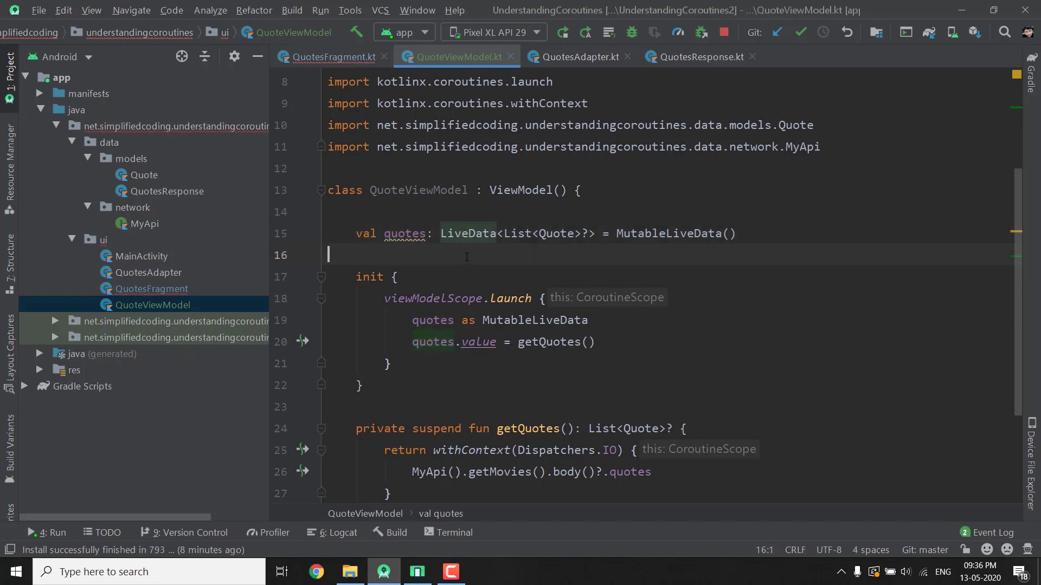
Step: Check the LiveData type of quotes and scroll down to review the rest of the class
drag(442, 233, 595, 233)
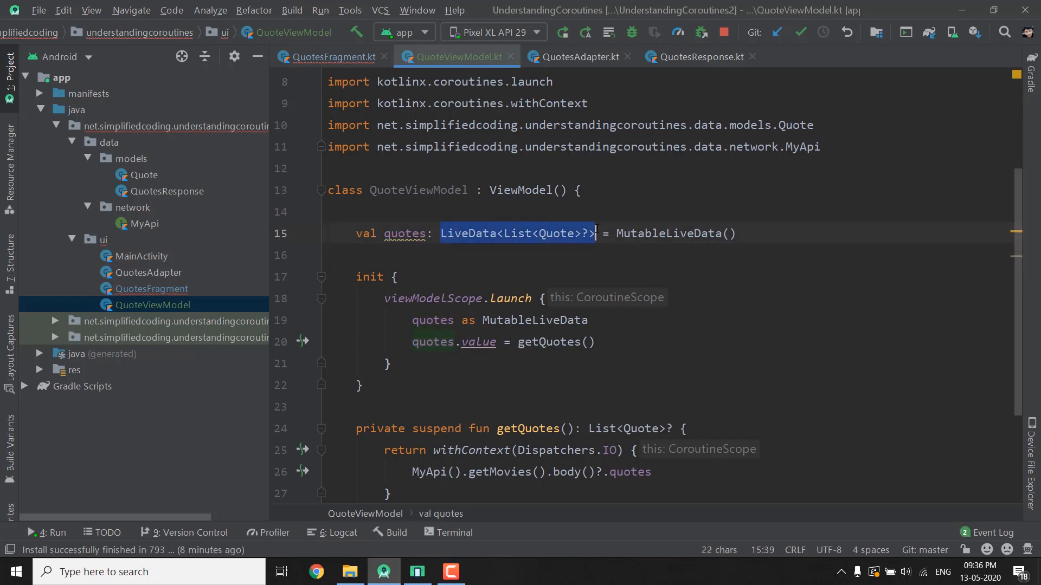
scroll(down, 3)
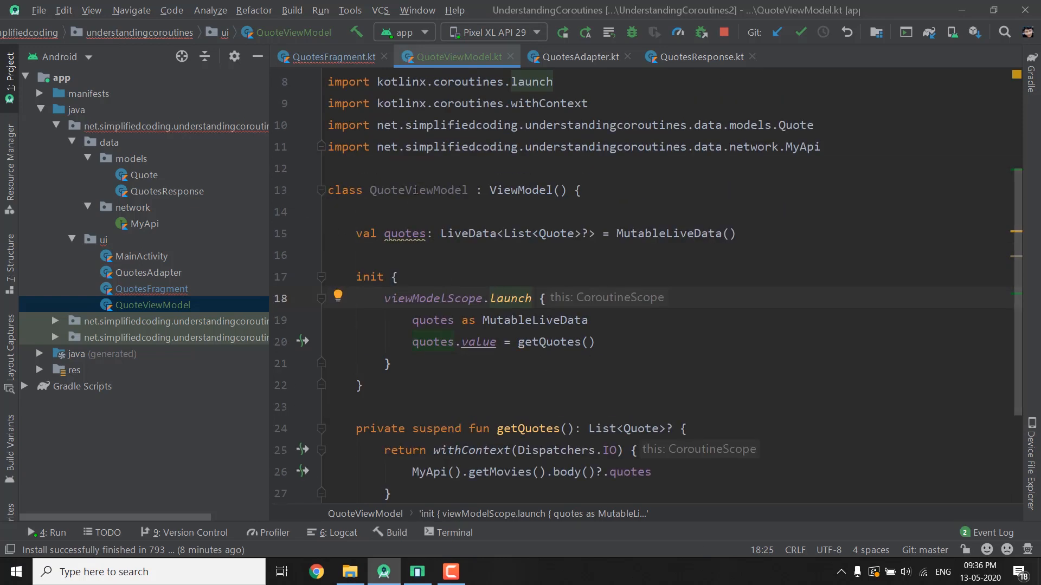
mouse_move(418, 190)
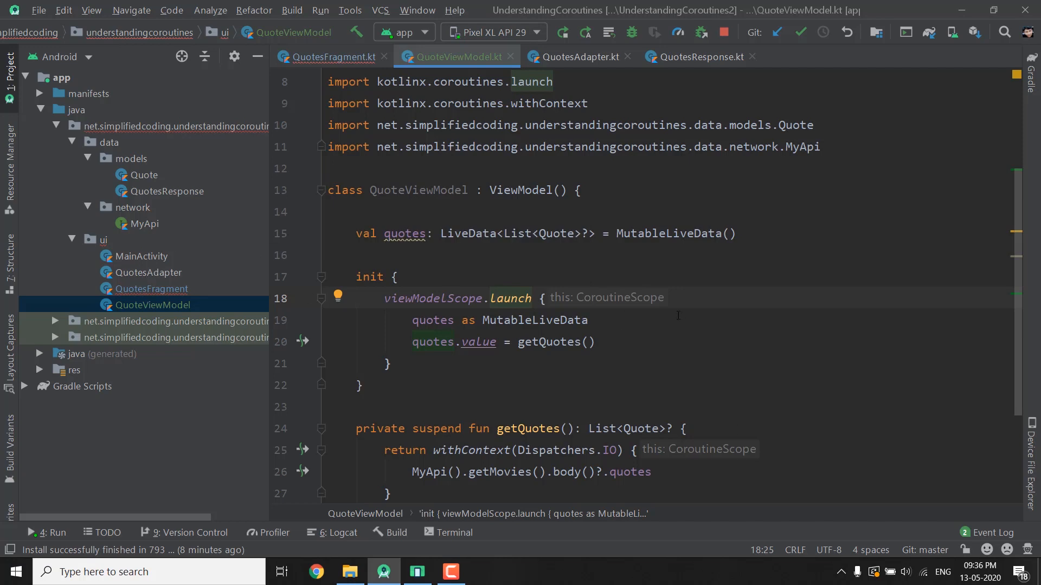
scroll(down, 3)
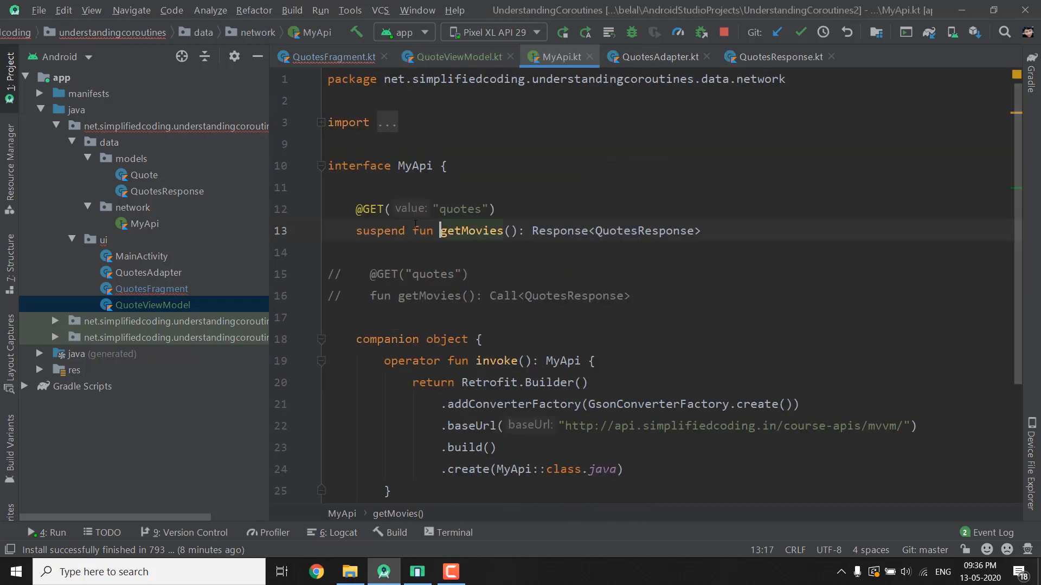
Step: Rename MyApi's getMovies function to getQuotes and return to QuoteViewModel
right_click(470, 230)
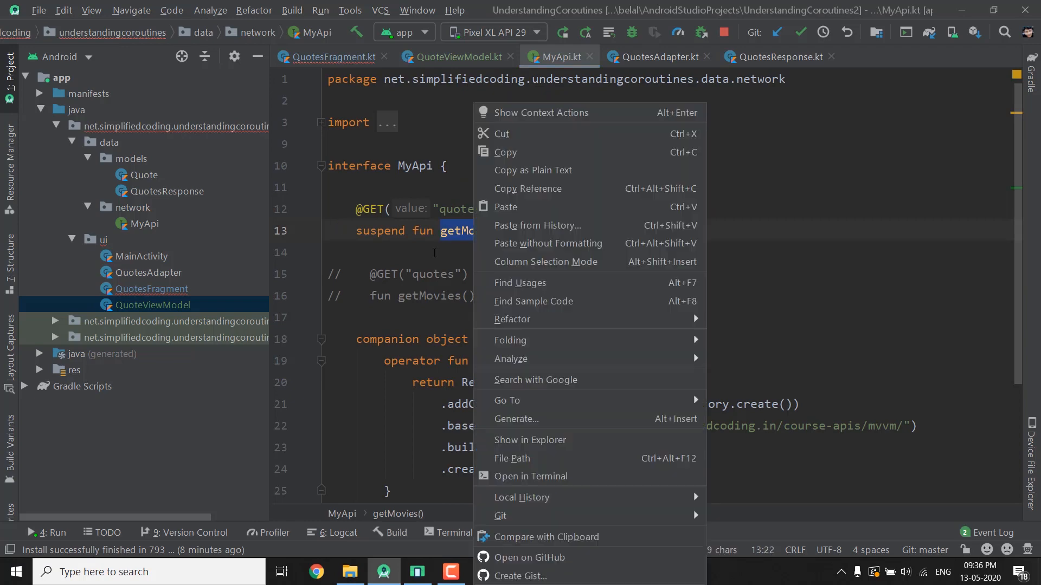
mouse_move(568, 395)
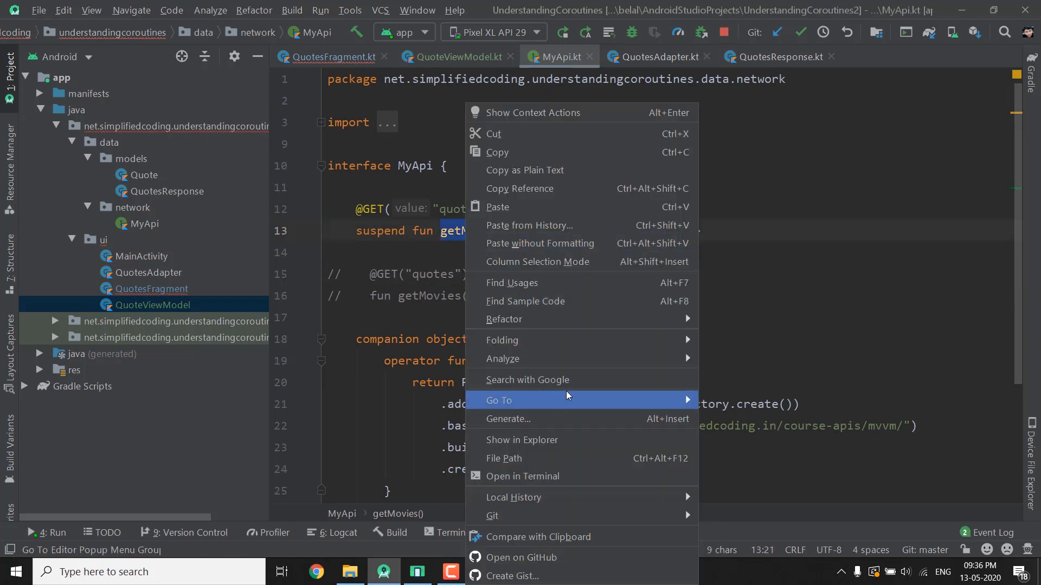
mouse_move(515, 319)
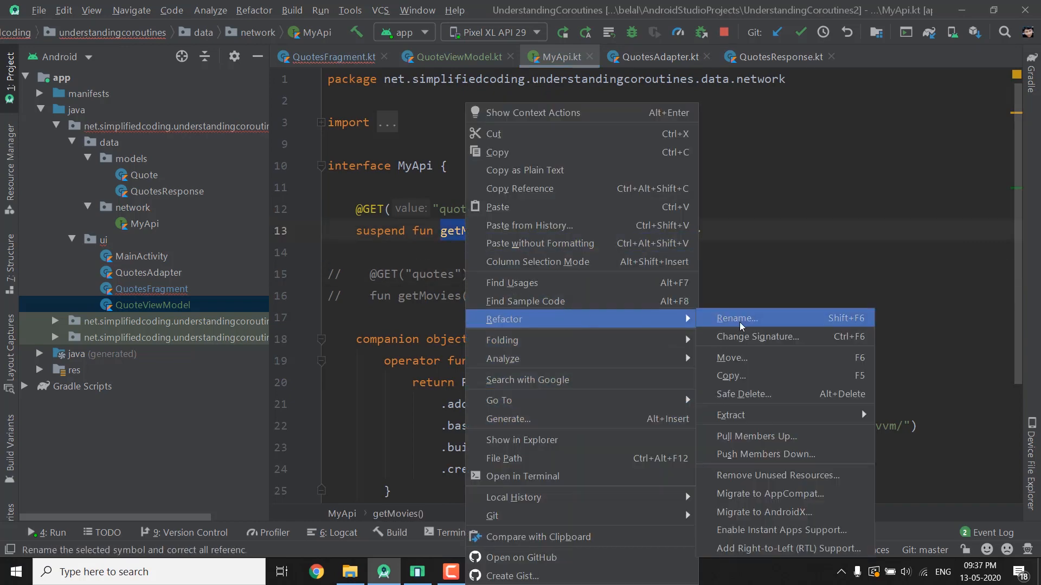
click(736, 319)
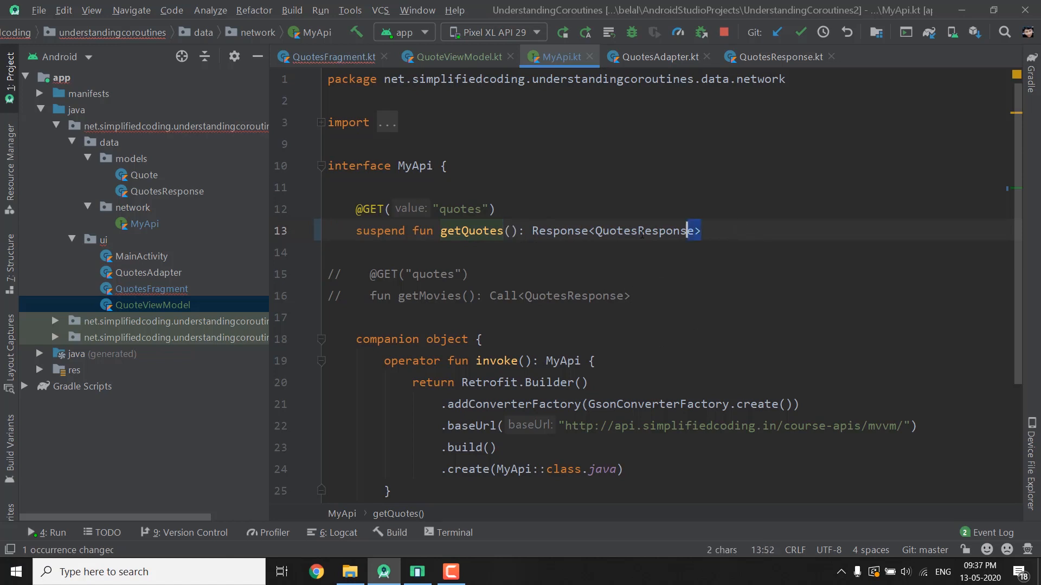
drag(701, 230, 357, 208)
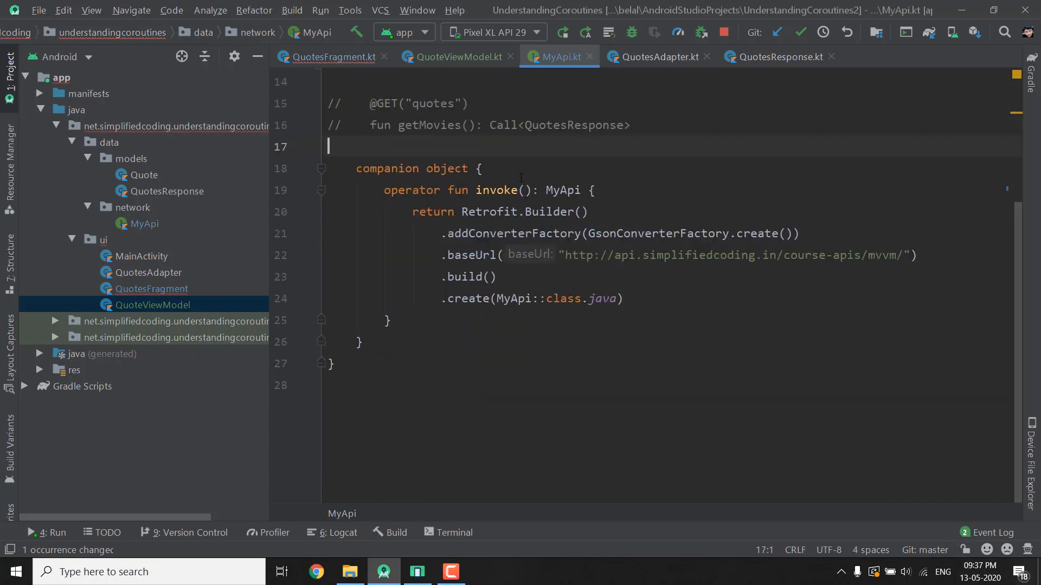
click(455, 56)
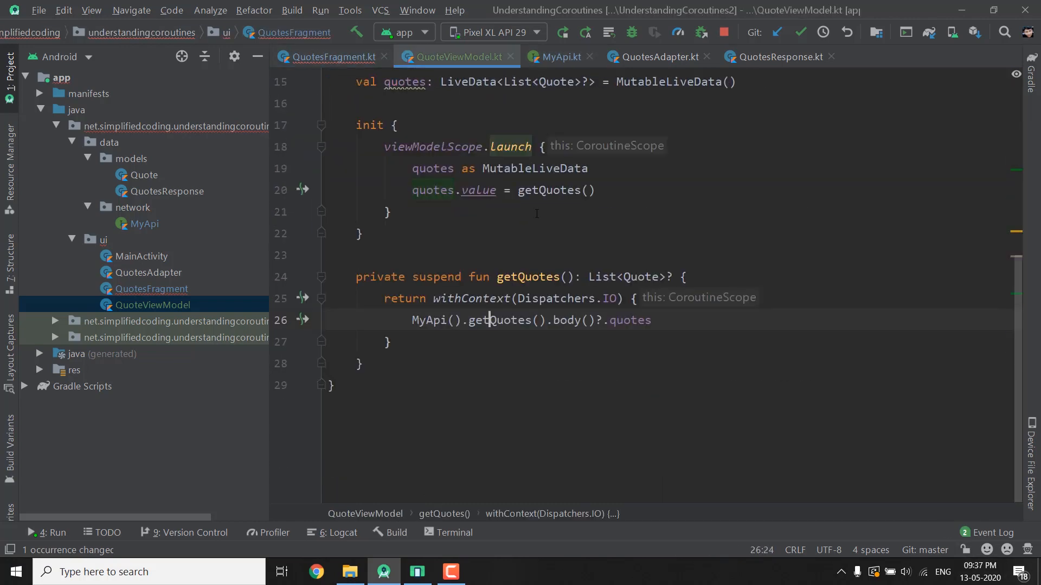
scroll(up, 3)
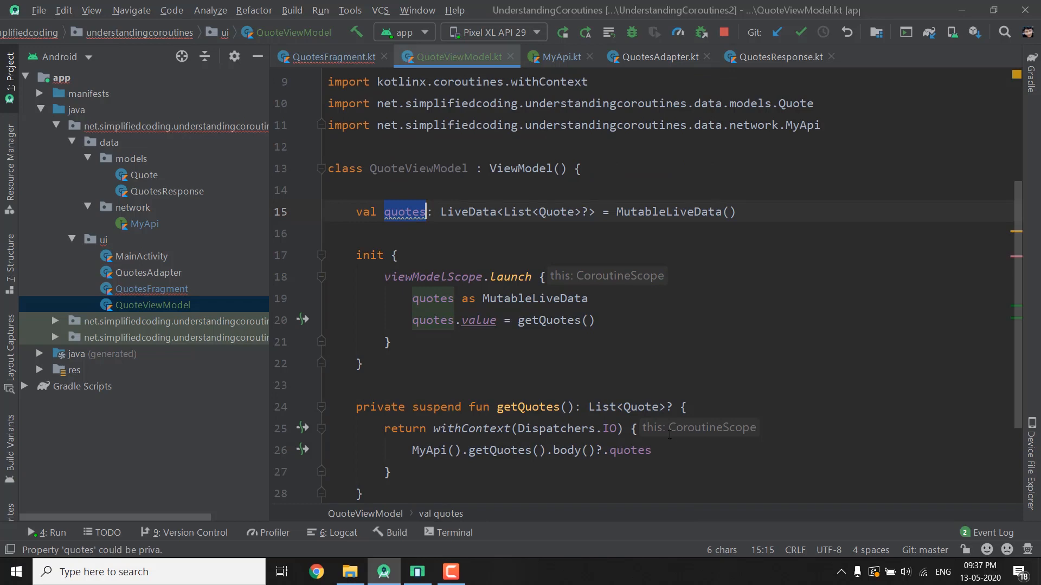
Step: Optimize QuotesFragment's imports and start a private lateinit viewModel property
click(151, 288)
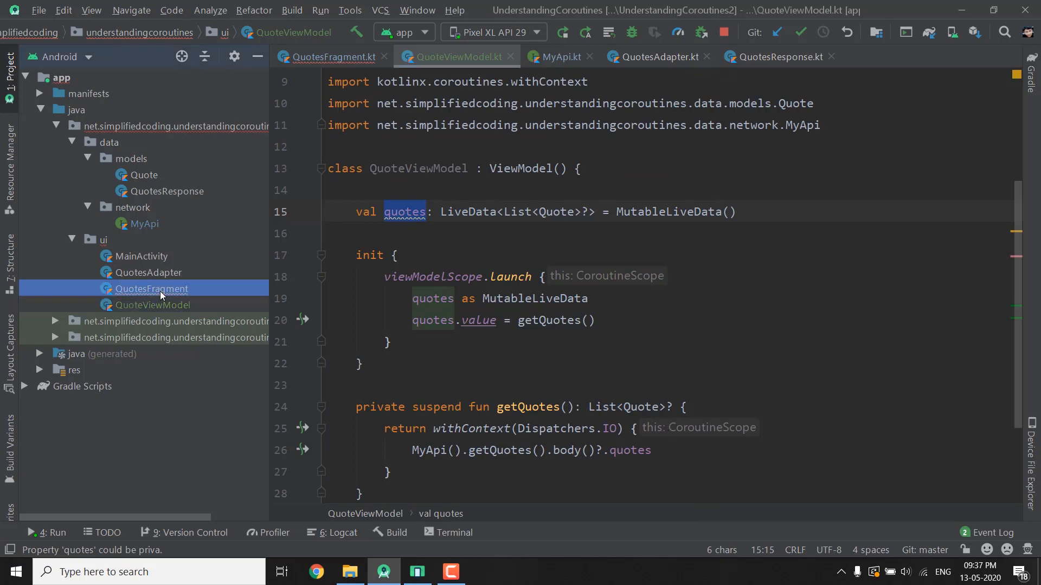
click(328, 56)
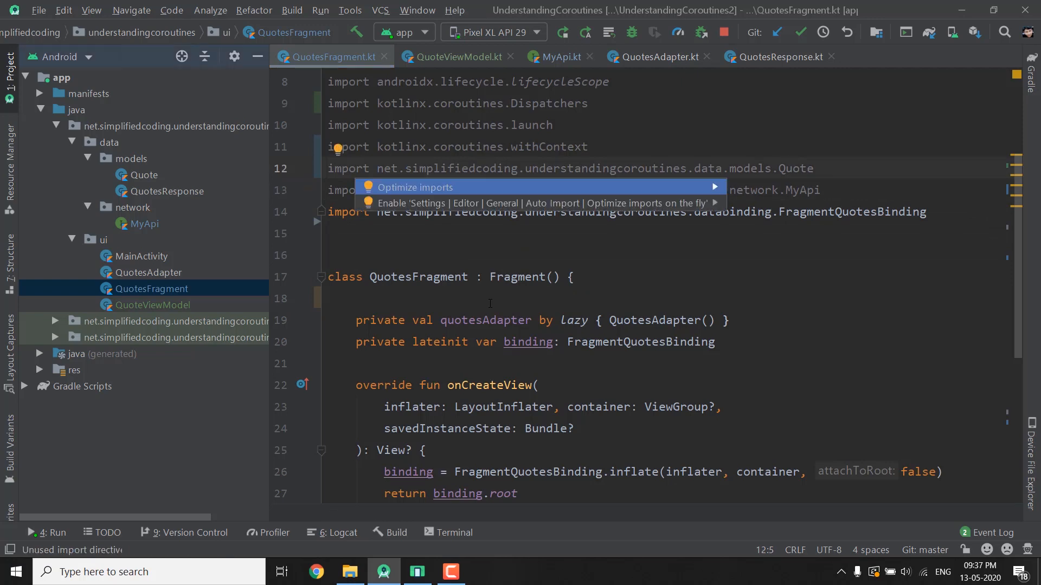
click(414, 186)
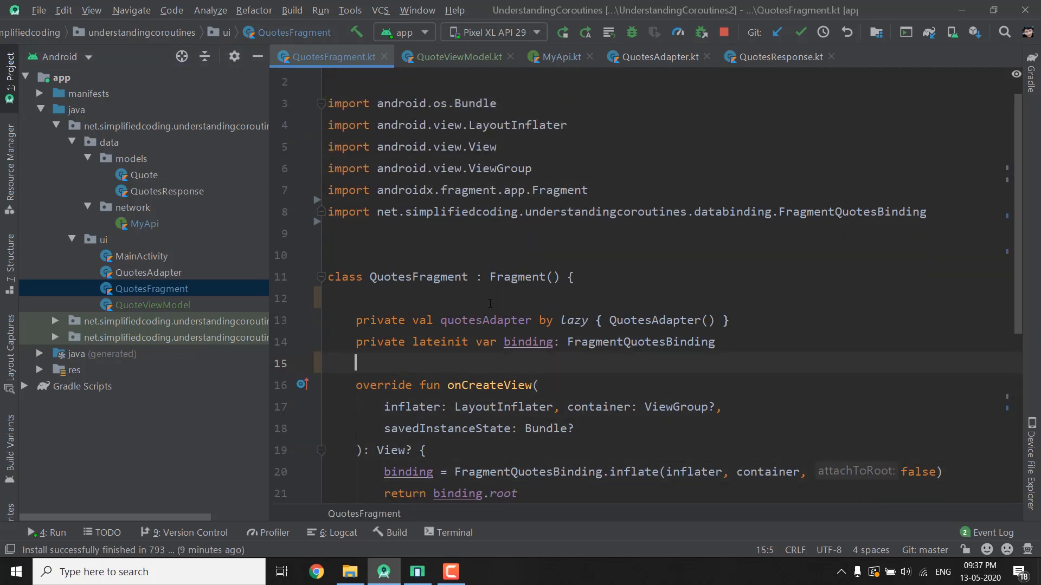
text(private lateinit var viewModel: QuoteViewModel)
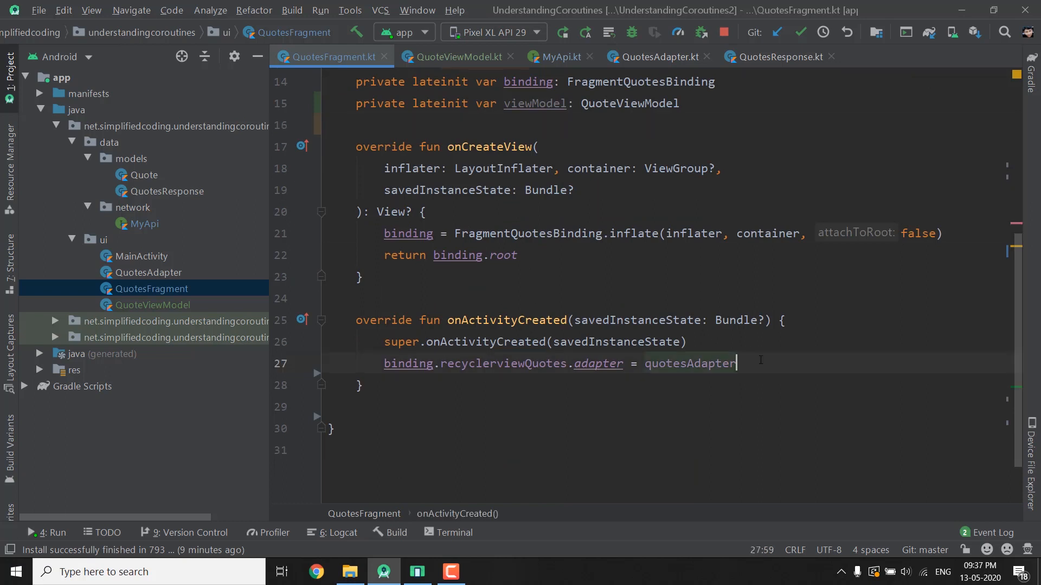
Step: Obtain the view model via ViewModelProvider(this).get(QuoteViewModel::class.java)
key(Enter)
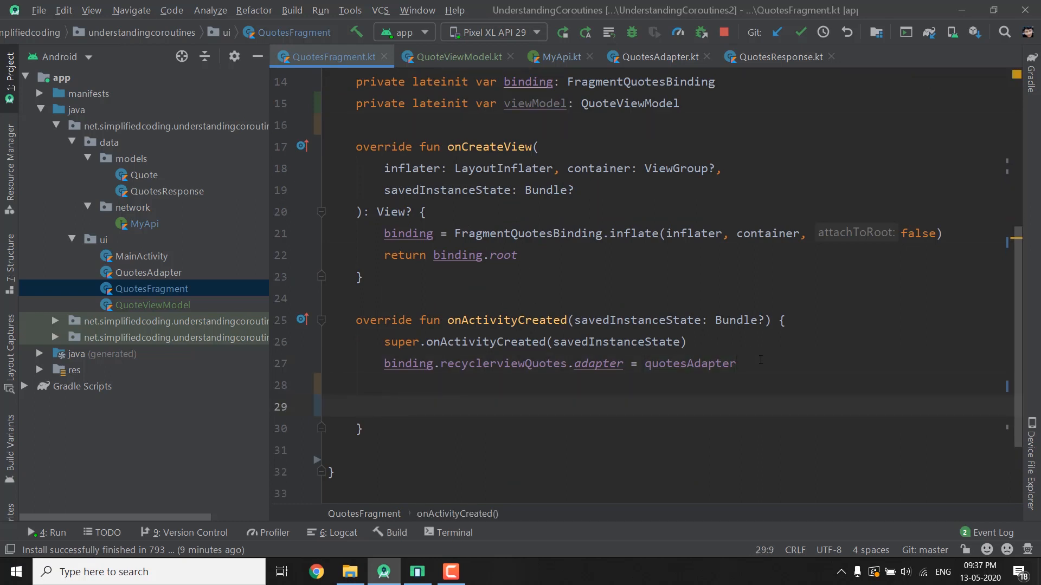
text(viewModel = Vi)
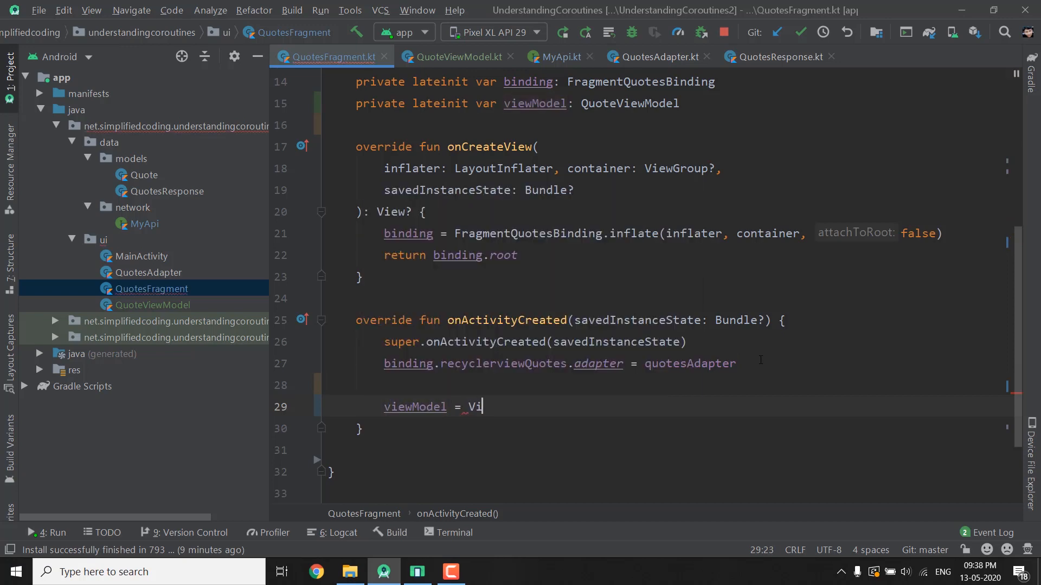
text(ewModelProvider(this)
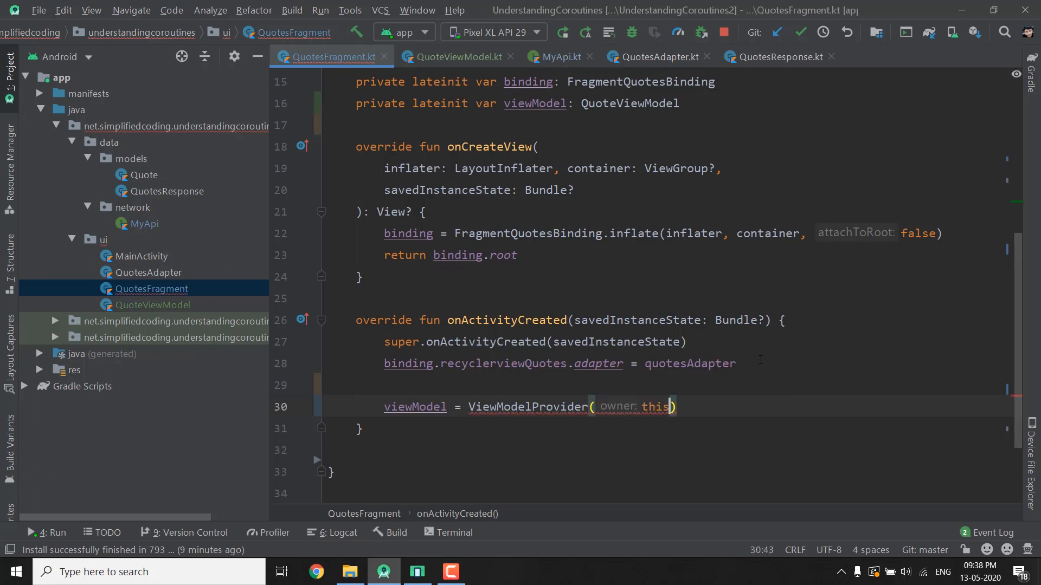
text(.get()
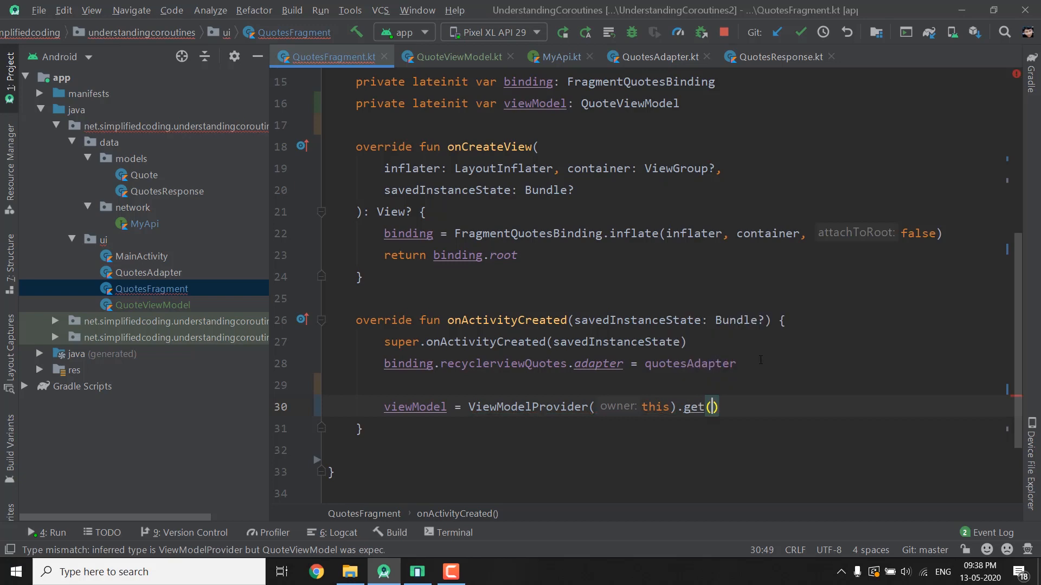
text(QuoteViewModel::class.java)
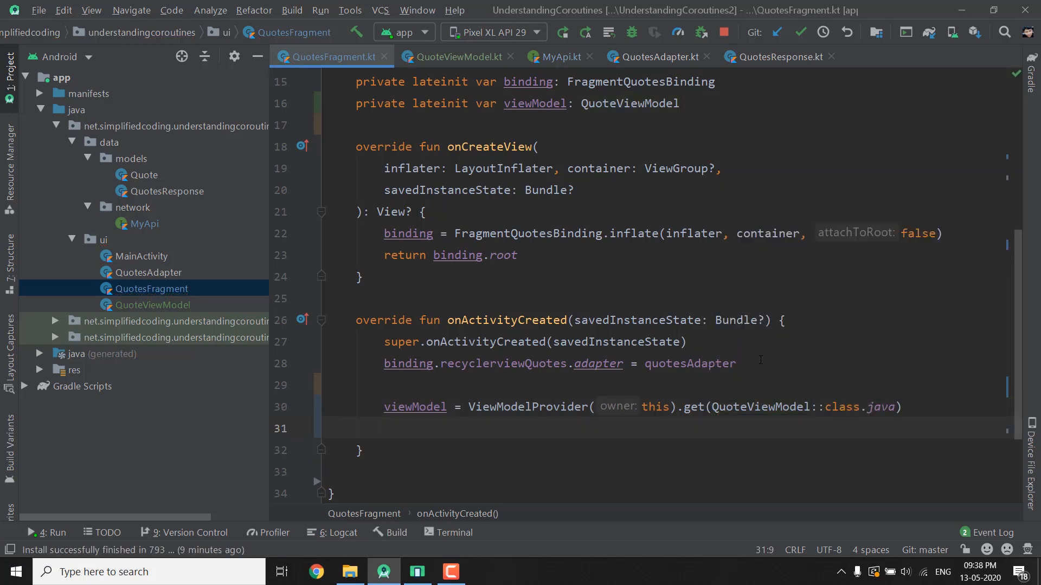
Step: Observe viewModel.quotes with viewLifecycleOwner, setting quotesAdapter.quotes = it
text(viewModel)
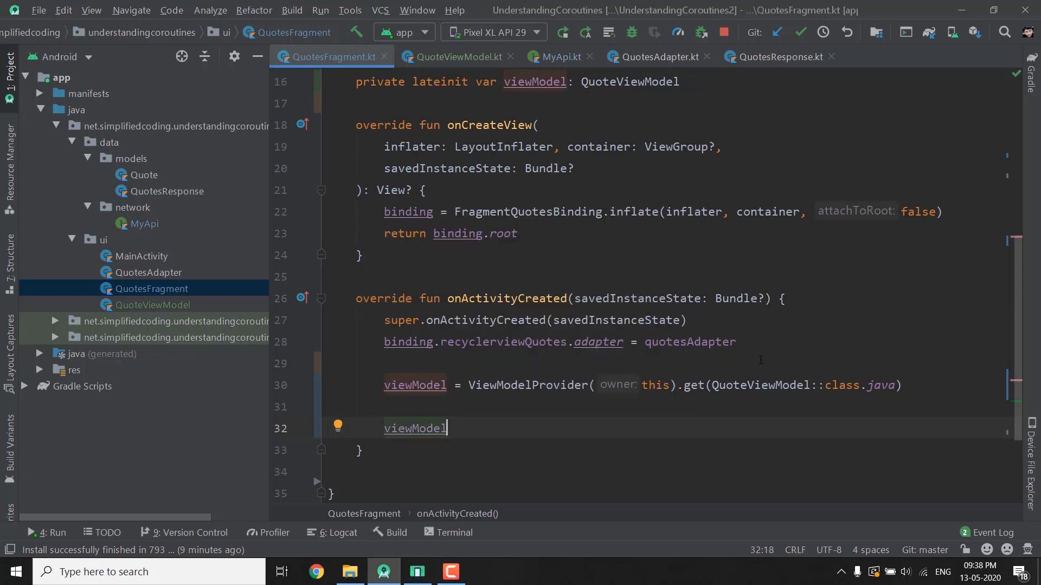
text(.quotes)
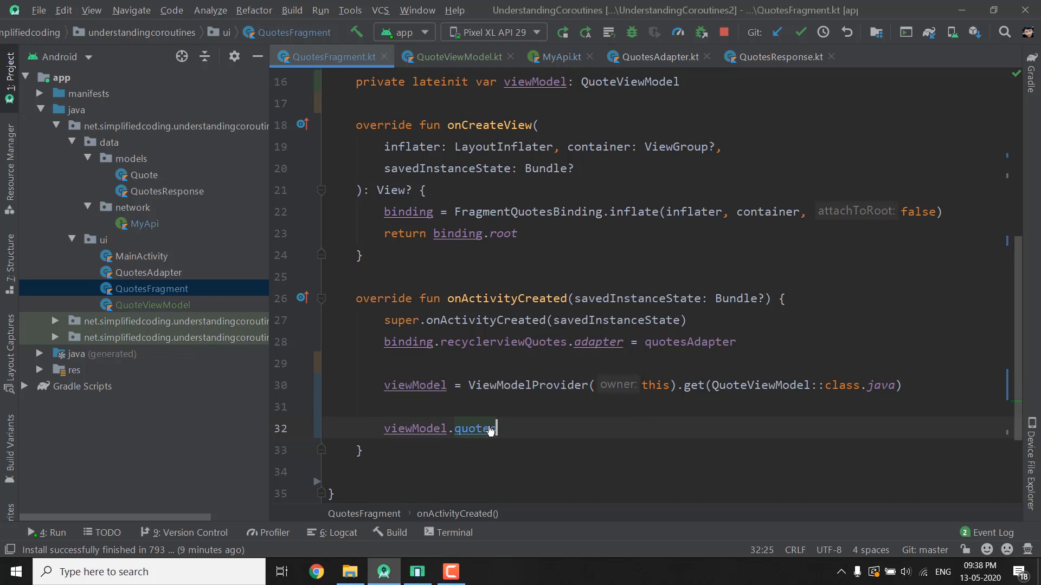
text(.observe(viewLifecycleOwner)
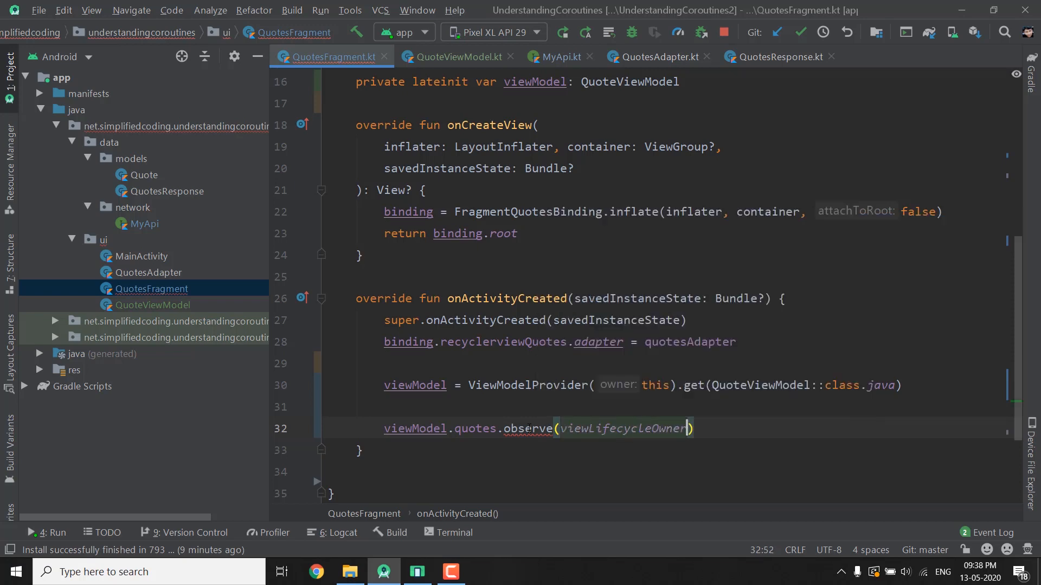
text(, Observer {)
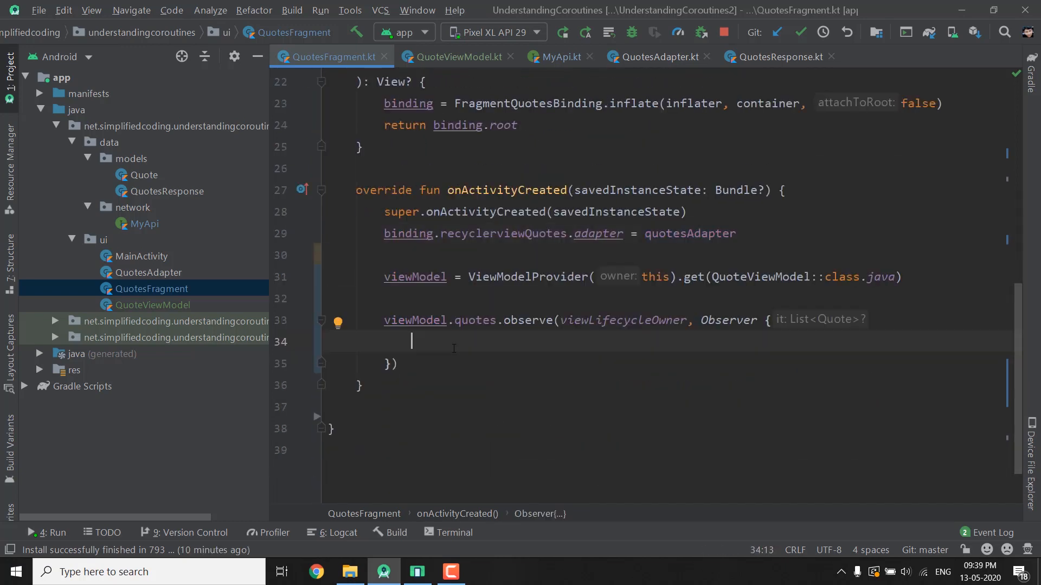
text(quotesAdapter)
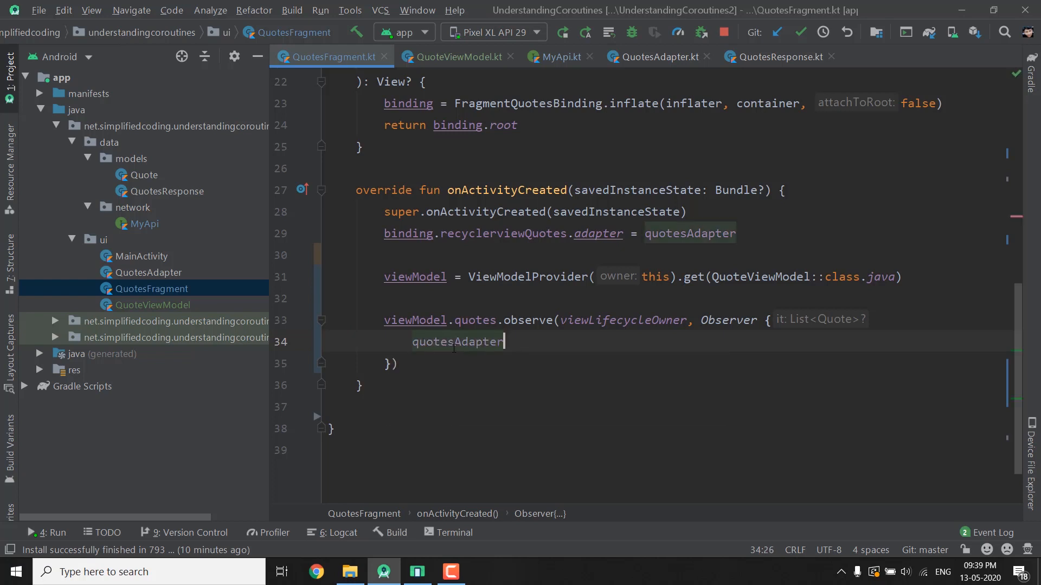
text(.quotes =)
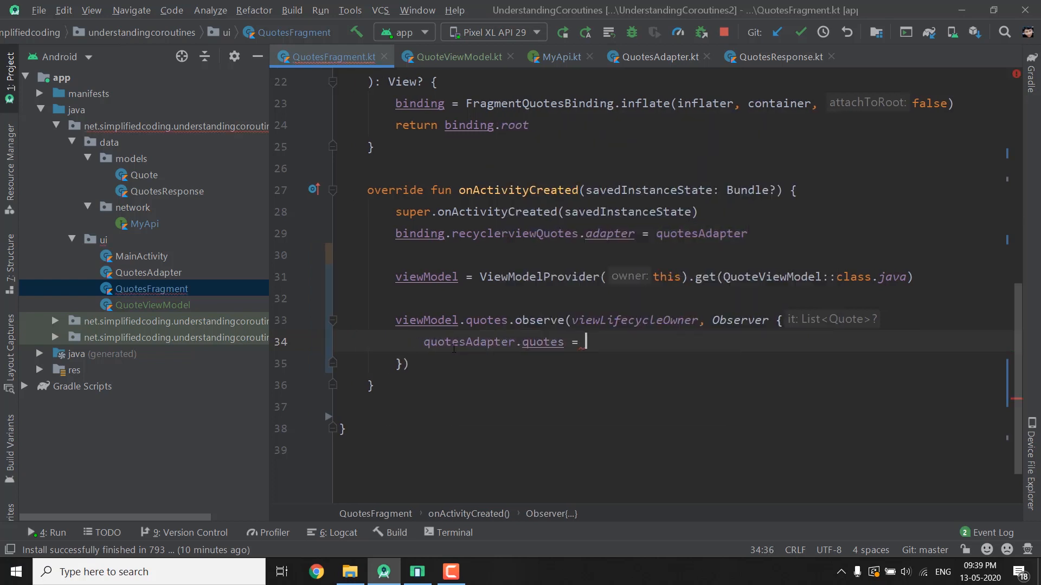
text(it)
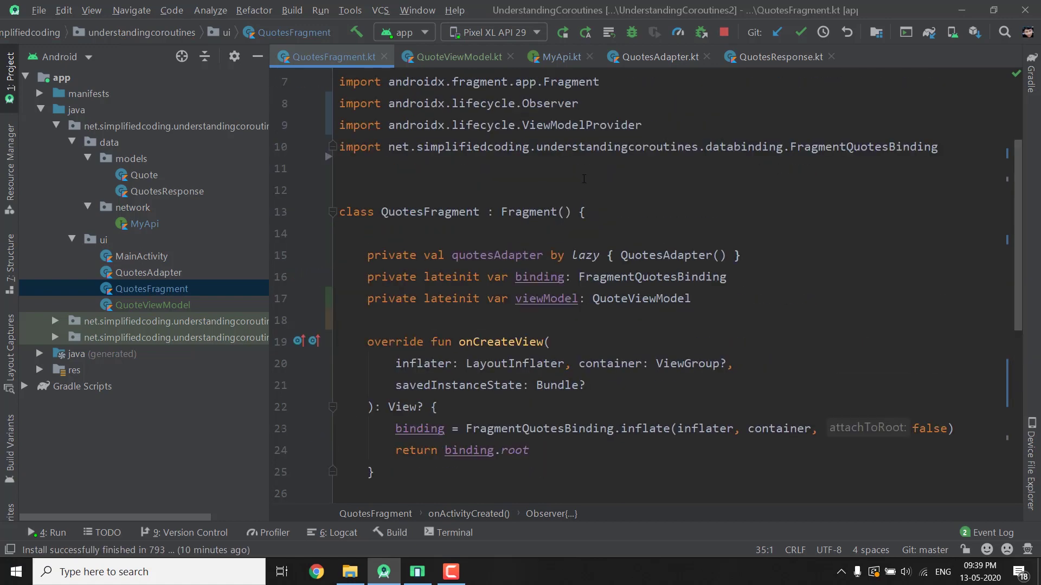
scroll(down, 3)
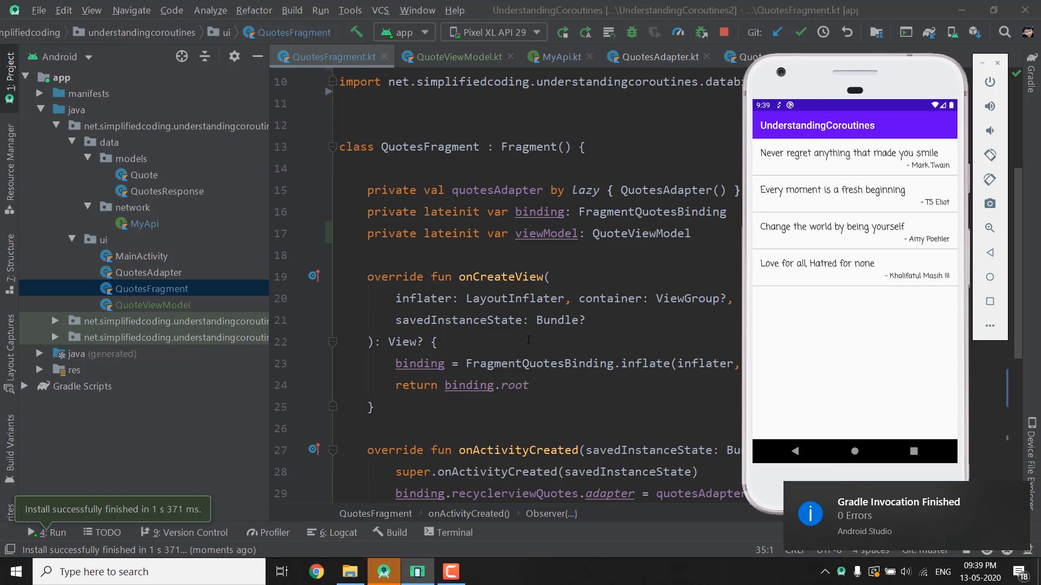
Step: Return to QuoteViewModel while the app runs listing the quotes
click(459, 57)
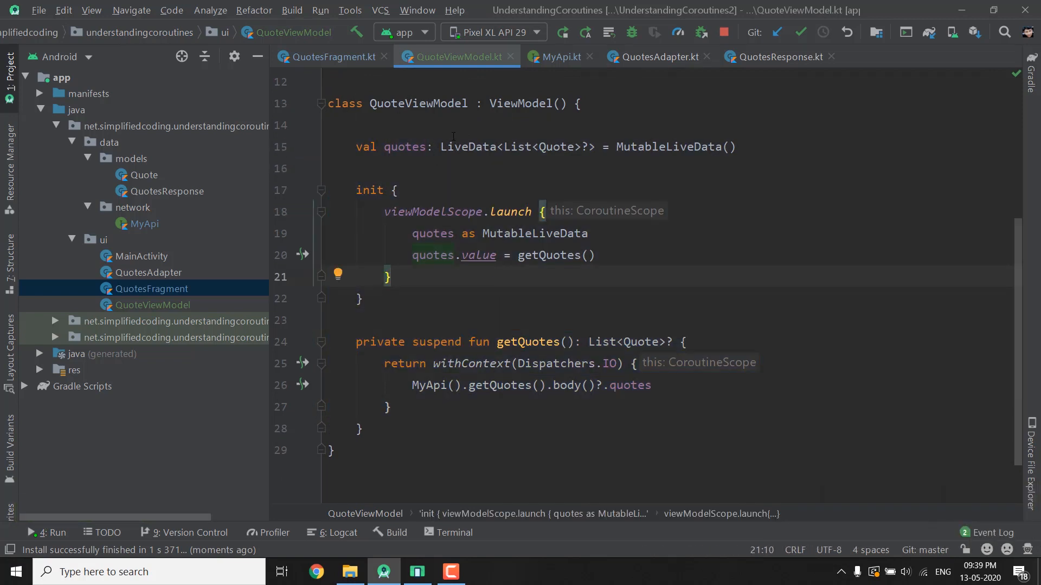
mouse_move(517, 297)
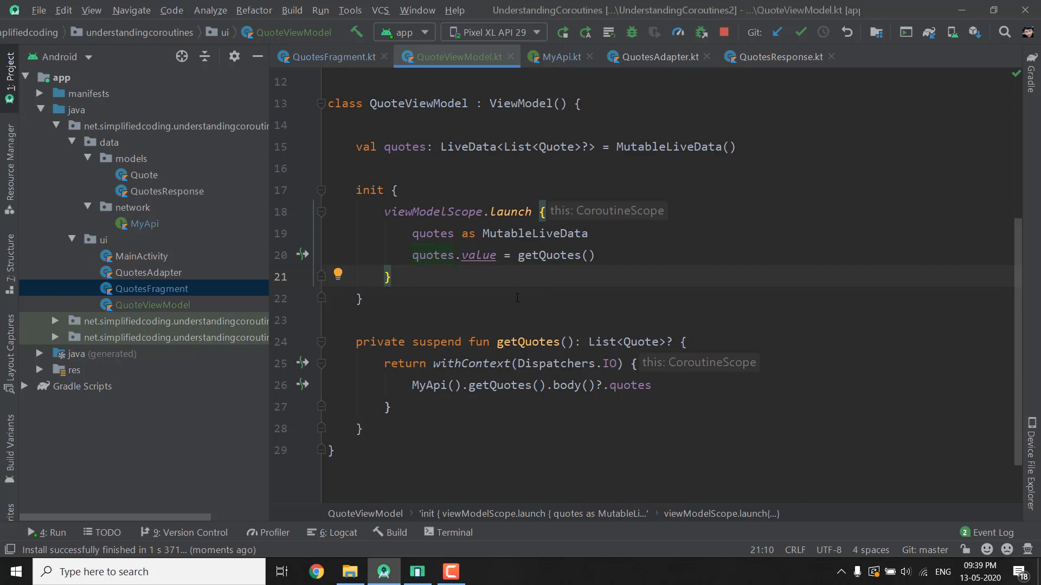
click(333, 56)
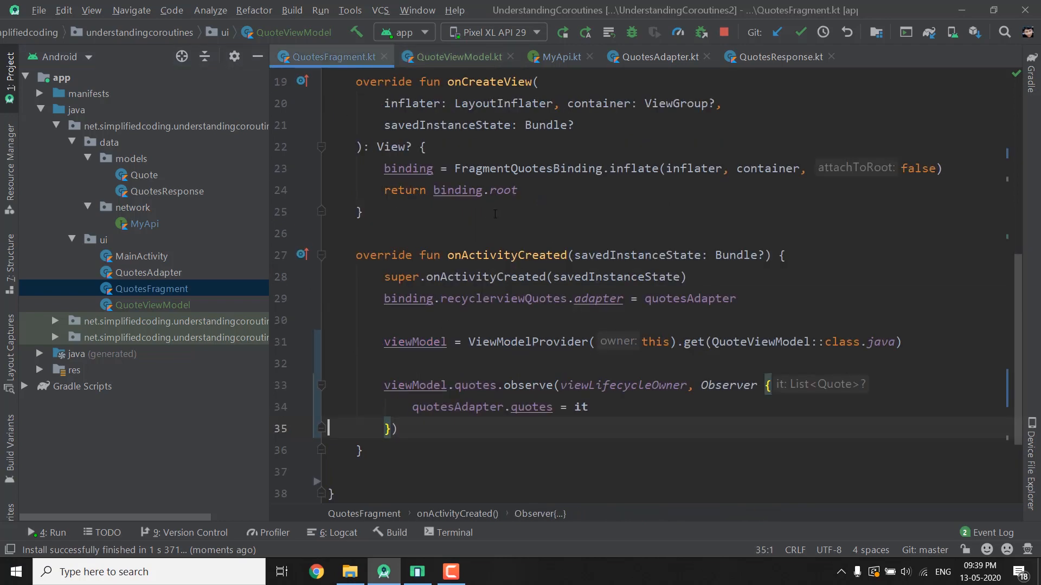